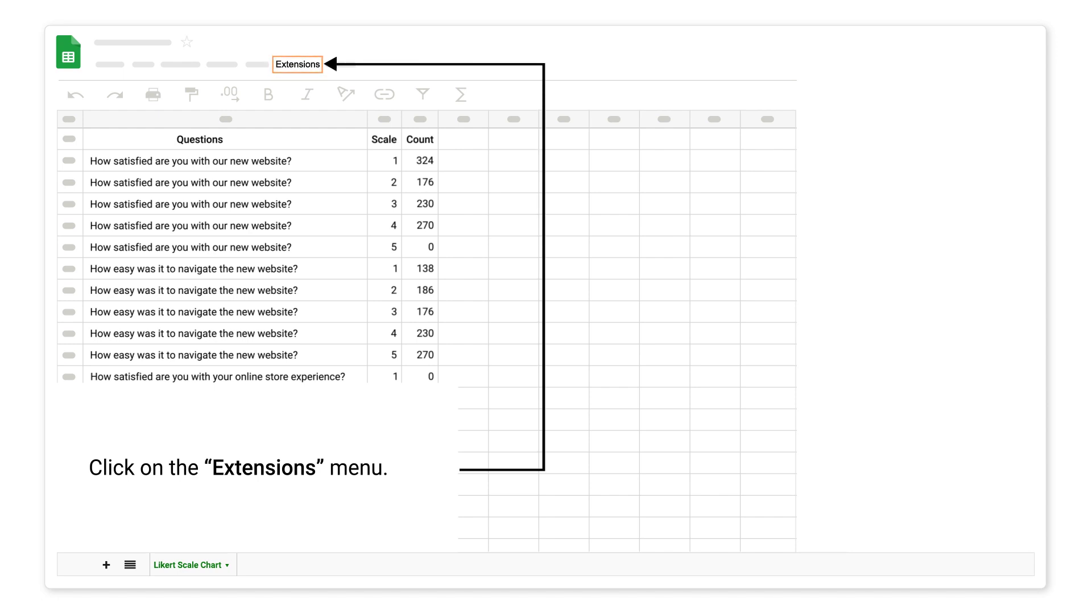
Reveal the ChartExpo add-on's submenu under the Extensions menu
{"action": "left_click", "coordinate": [297, 63]}
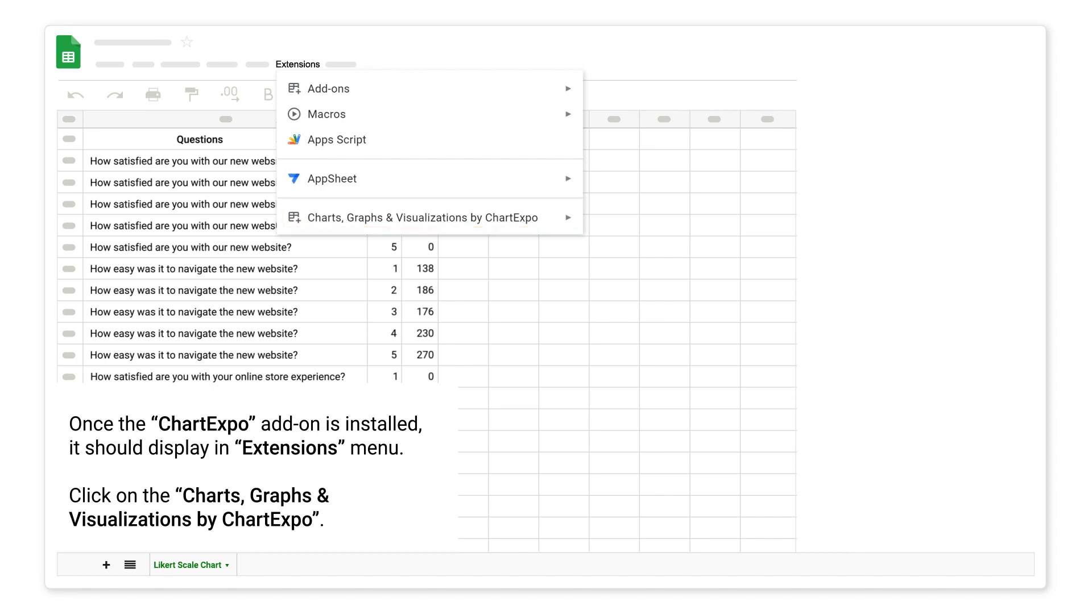
{"action": "mouse_move", "coordinate": [429, 217]}
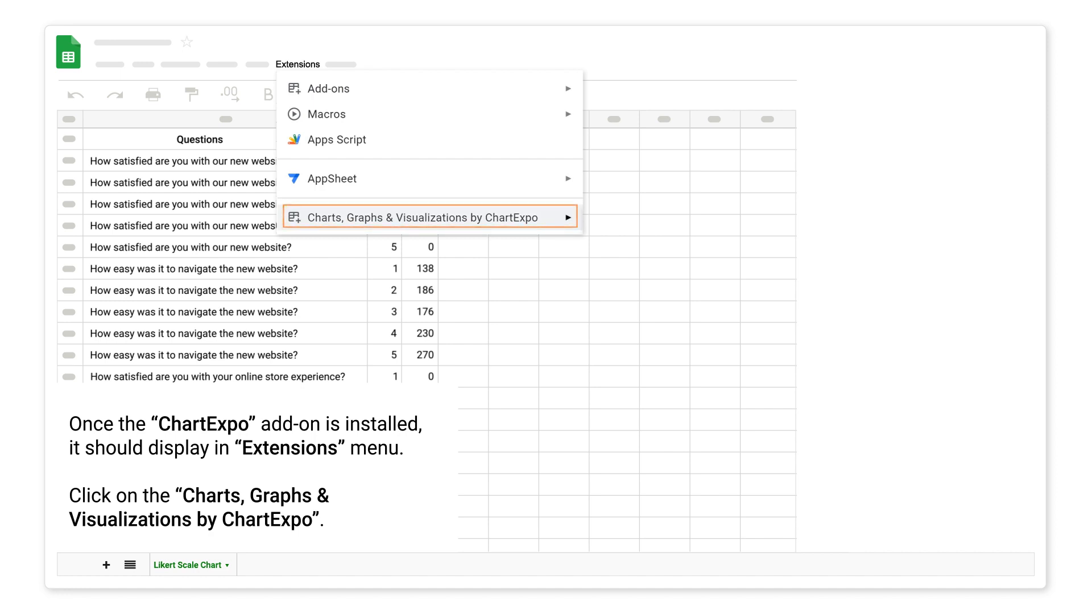
{"action": "left_click", "coordinate": [430, 218]}
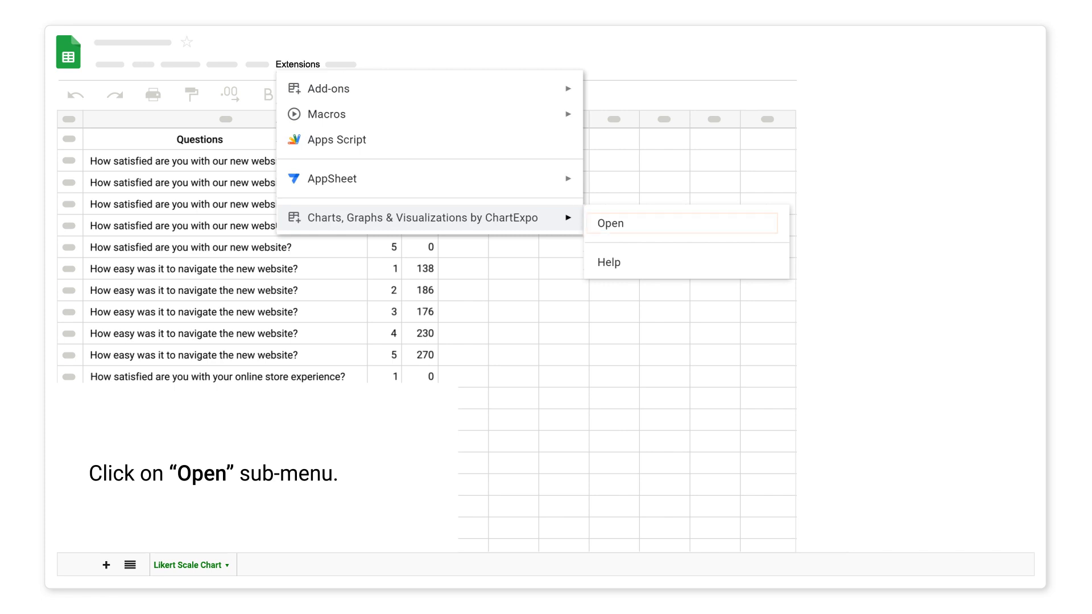
Launch ChartExpo, add a new chart and choose Likert Scale Chart via the 'lik' search
{"action": "left_click", "coordinate": [610, 223]}
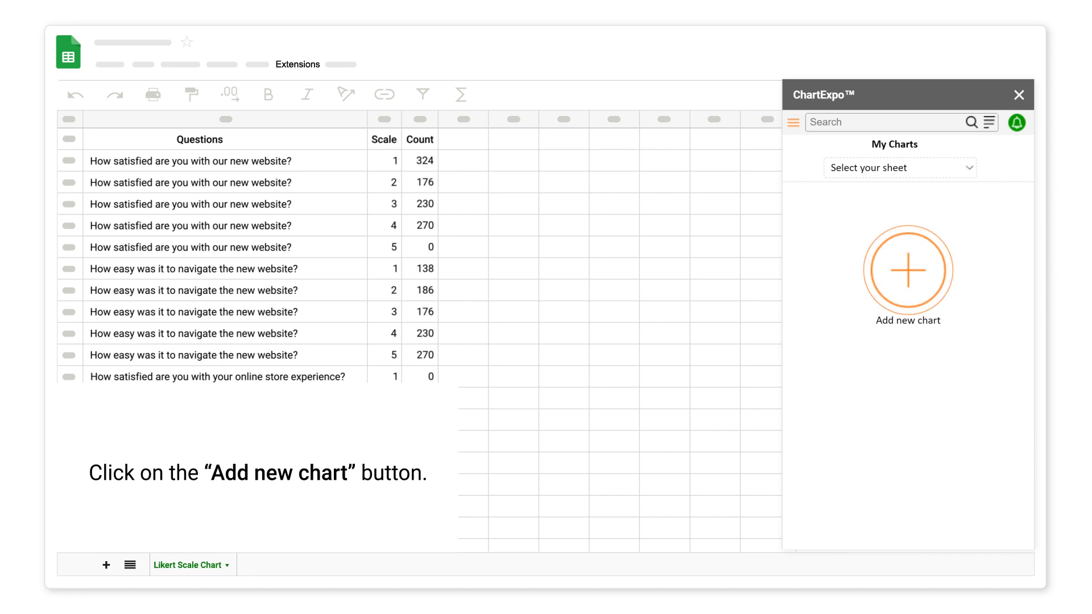
{"action": "left_click", "coordinate": [906, 270]}
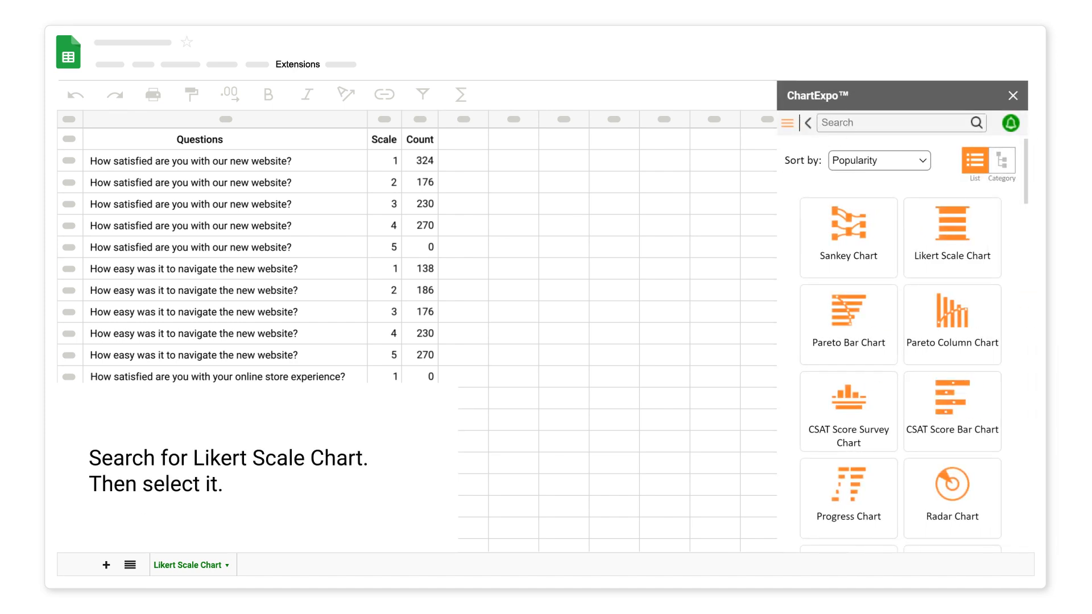
{"action": "type", "text": "lik"}
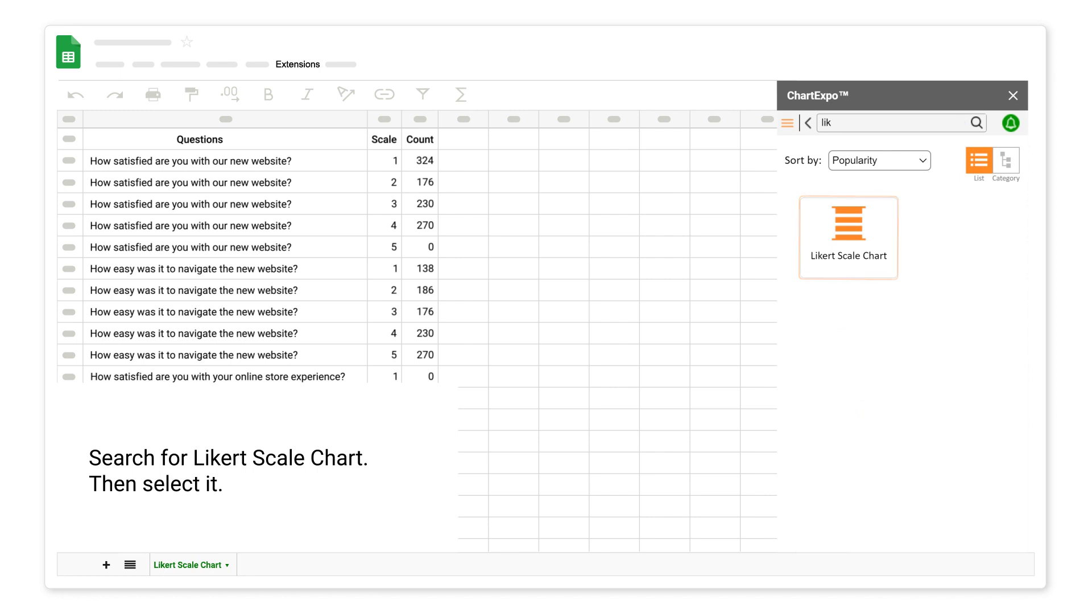
{"action": "left_click", "coordinate": [848, 230]}
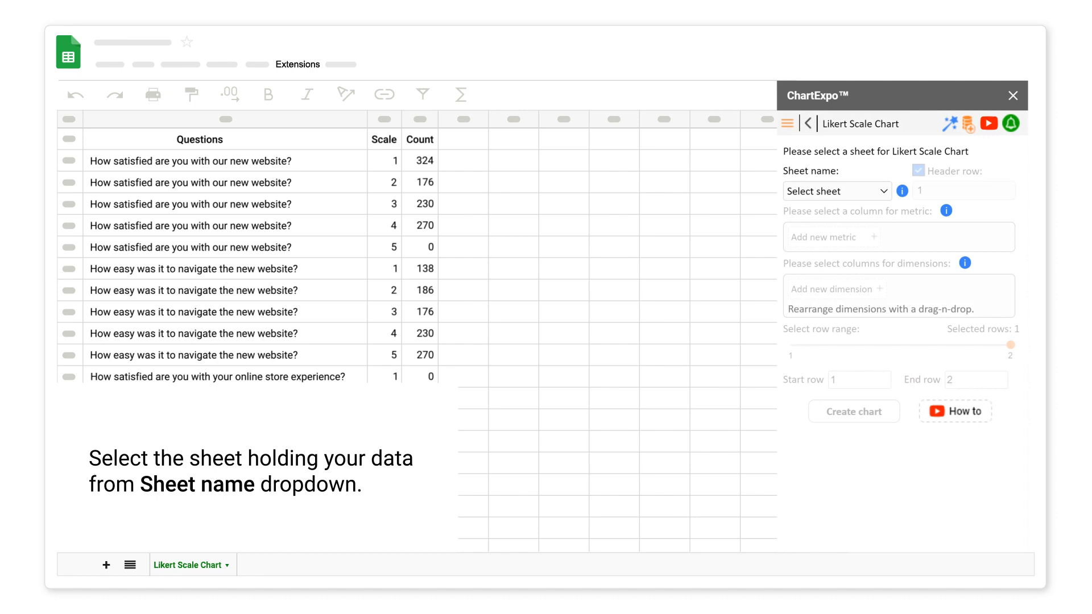
Use the Likert Scale Chart sheet as data source and add Count as the metric
{"action": "left_click", "coordinate": [836, 191]}
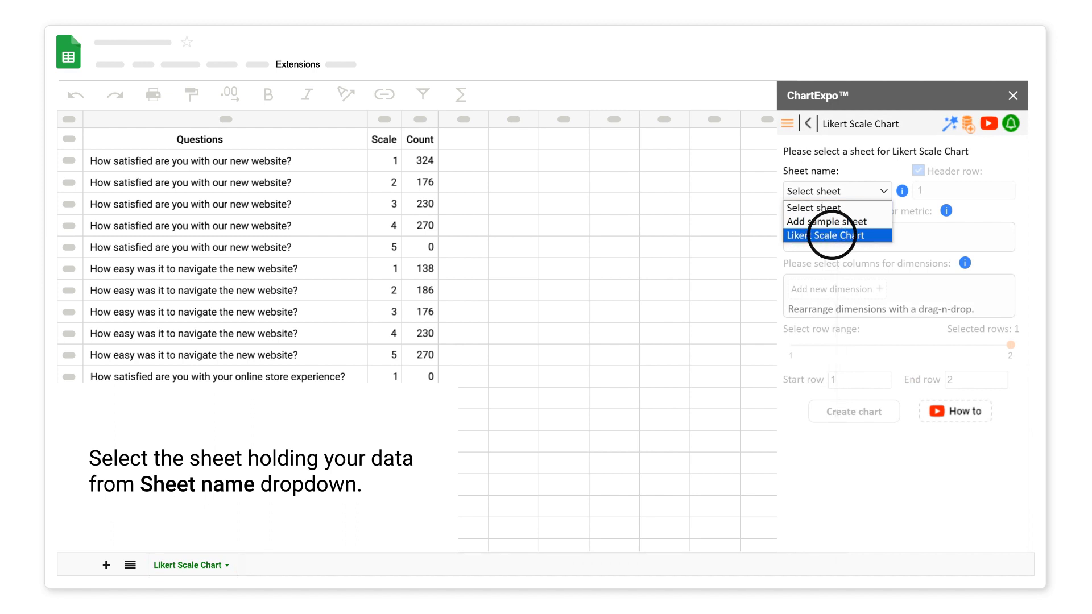
{"action": "left_click", "coordinate": [836, 234]}
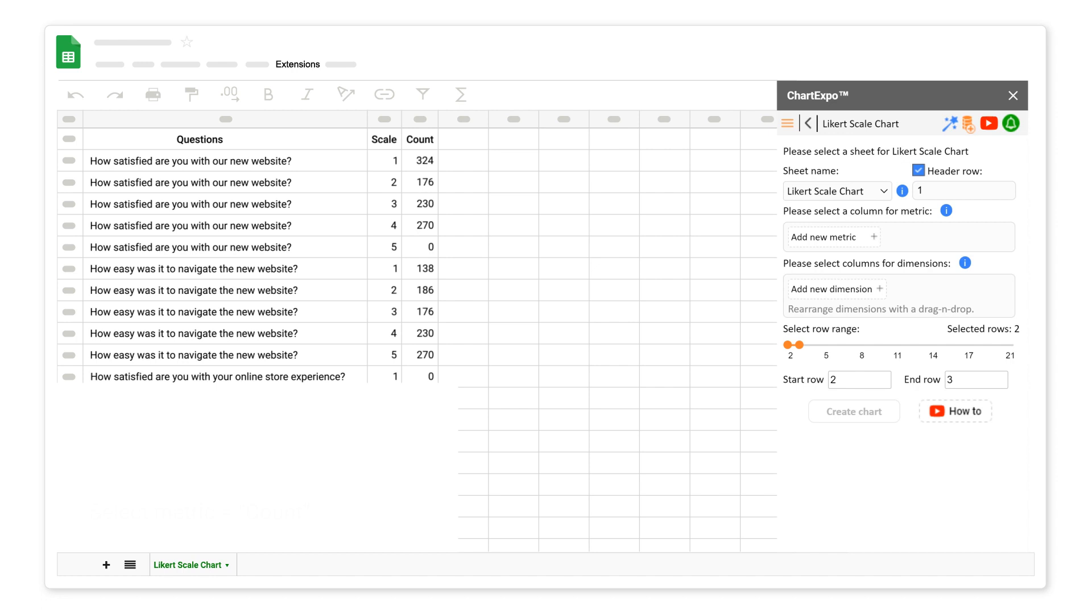
{"action": "left_click", "coordinate": [833, 237]}
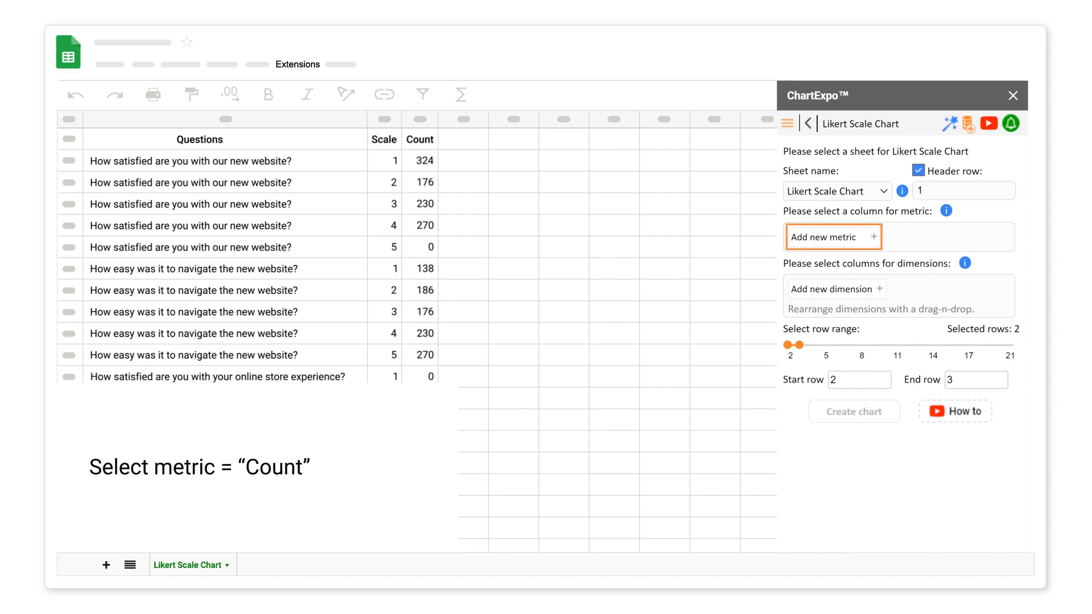
{"action": "left_click", "coordinate": [833, 237]}
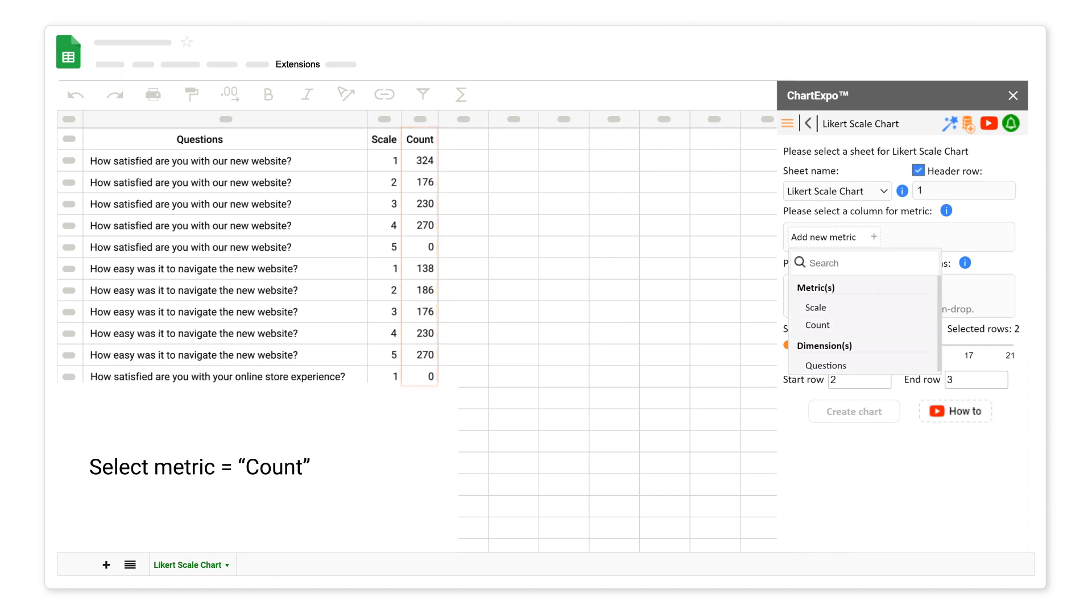
{"action": "left_click", "coordinate": [817, 324]}
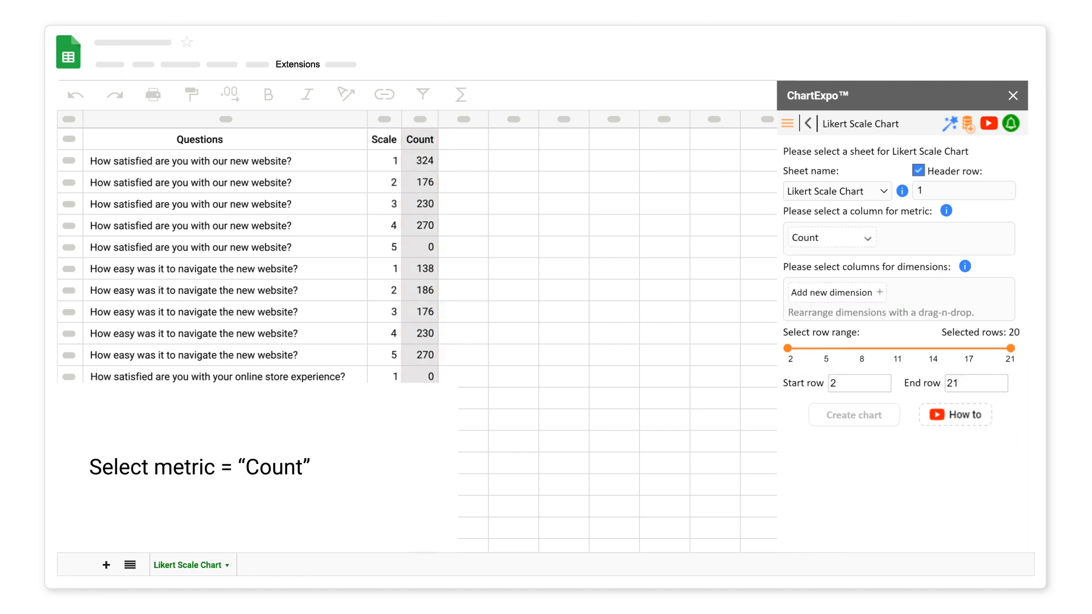
{"action": "left_click", "coordinate": [837, 292]}
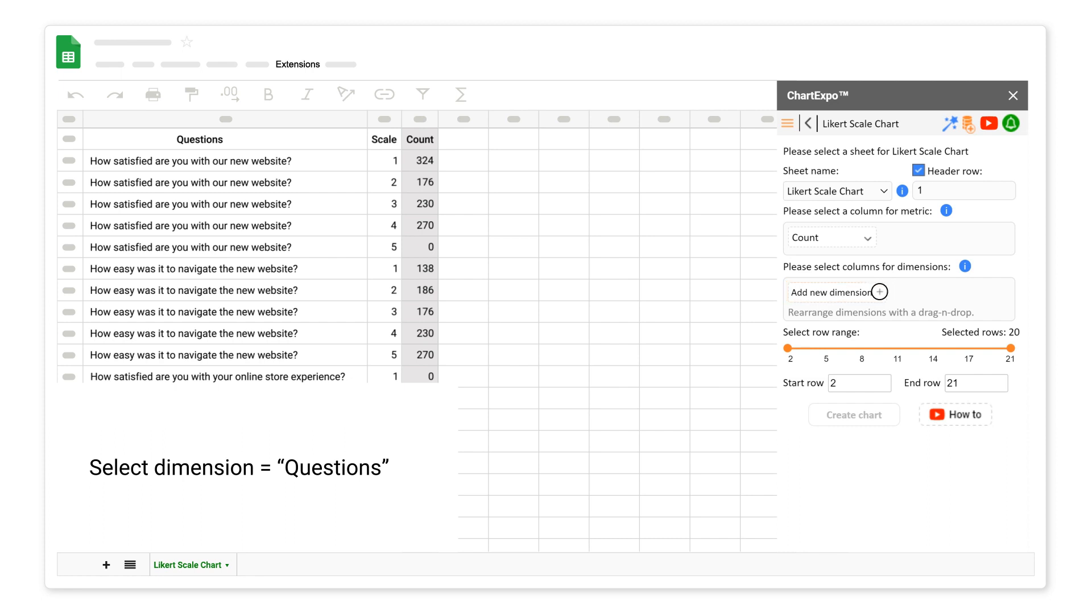
Add Questions as the first dimension and Scale as the second
{"action": "left_click", "coordinate": [876, 292]}
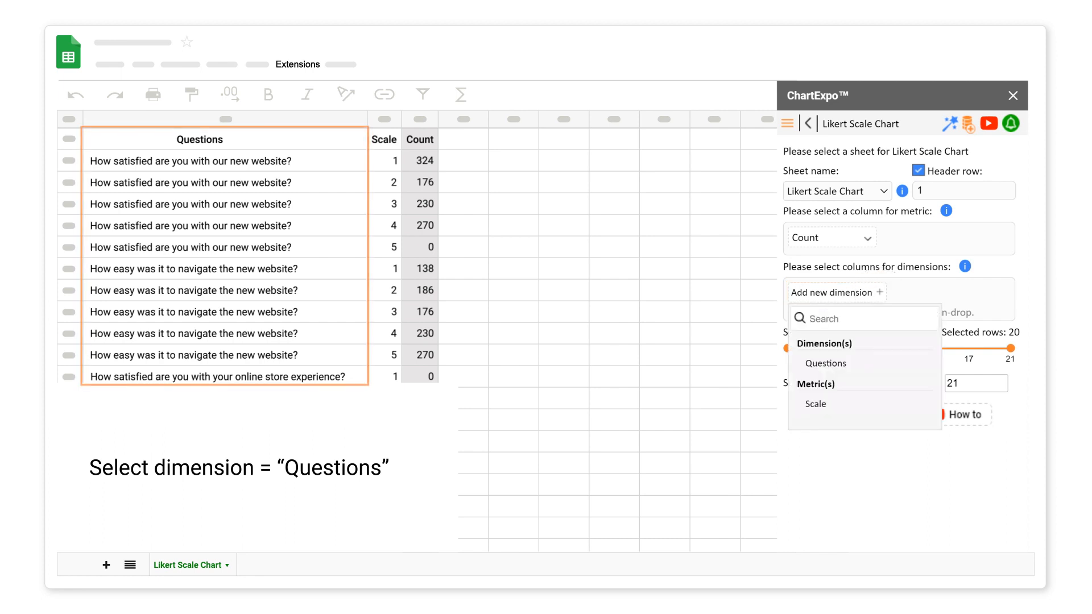
{"action": "left_click", "coordinate": [826, 363]}
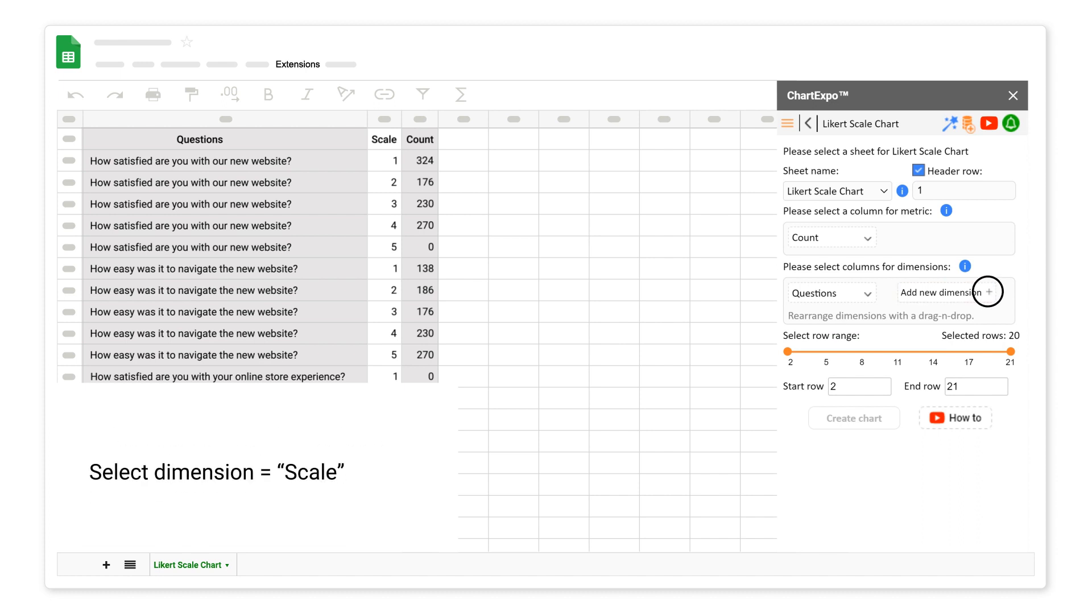
{"action": "left_click", "coordinate": [988, 292]}
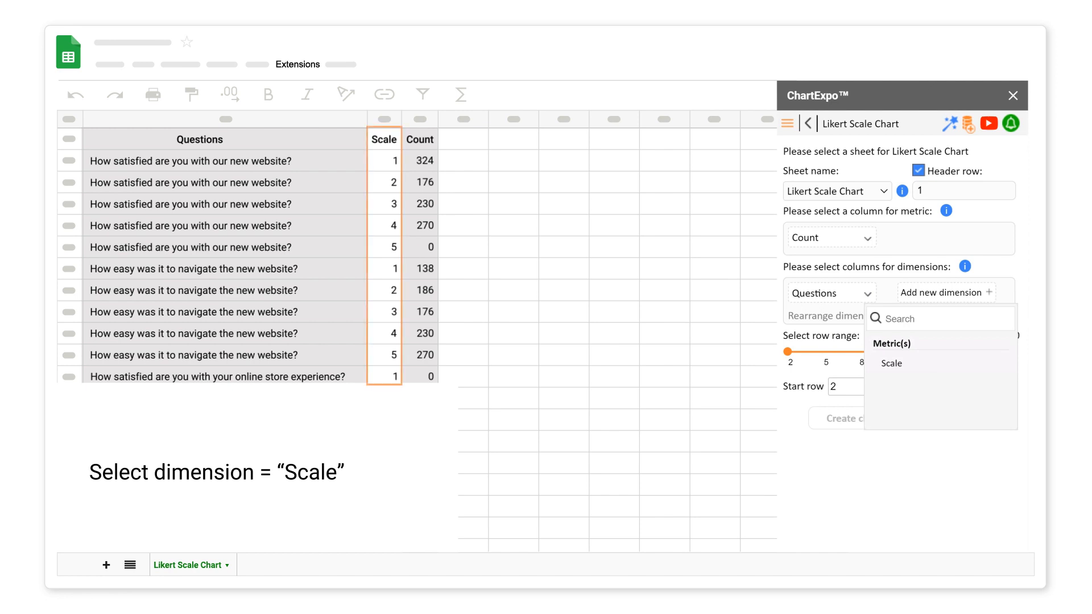
{"action": "left_click", "coordinate": [892, 363]}
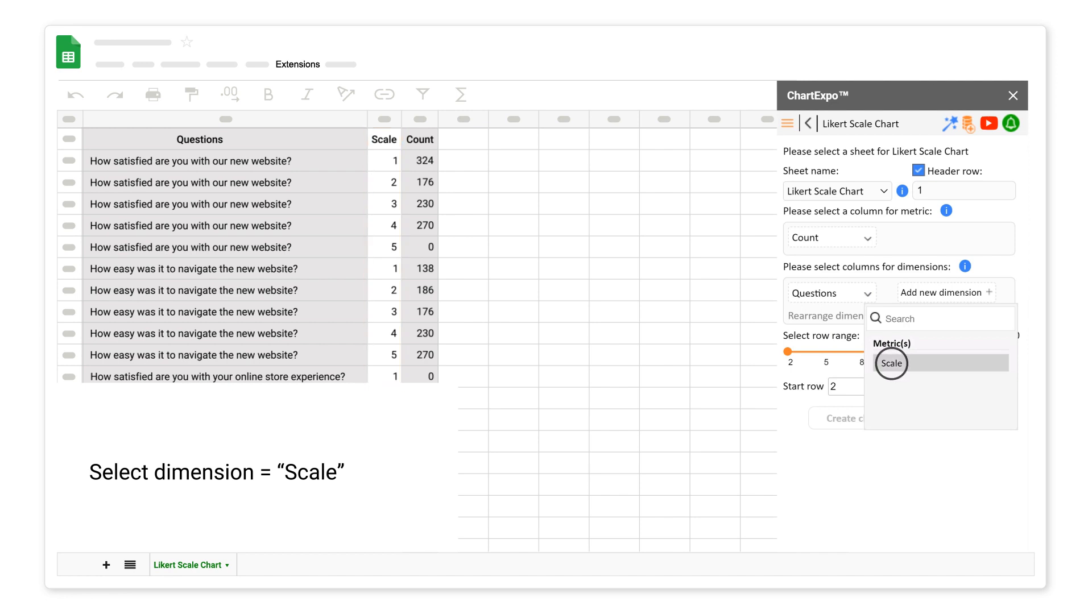
{"action": "left_click", "coordinate": [891, 363]}
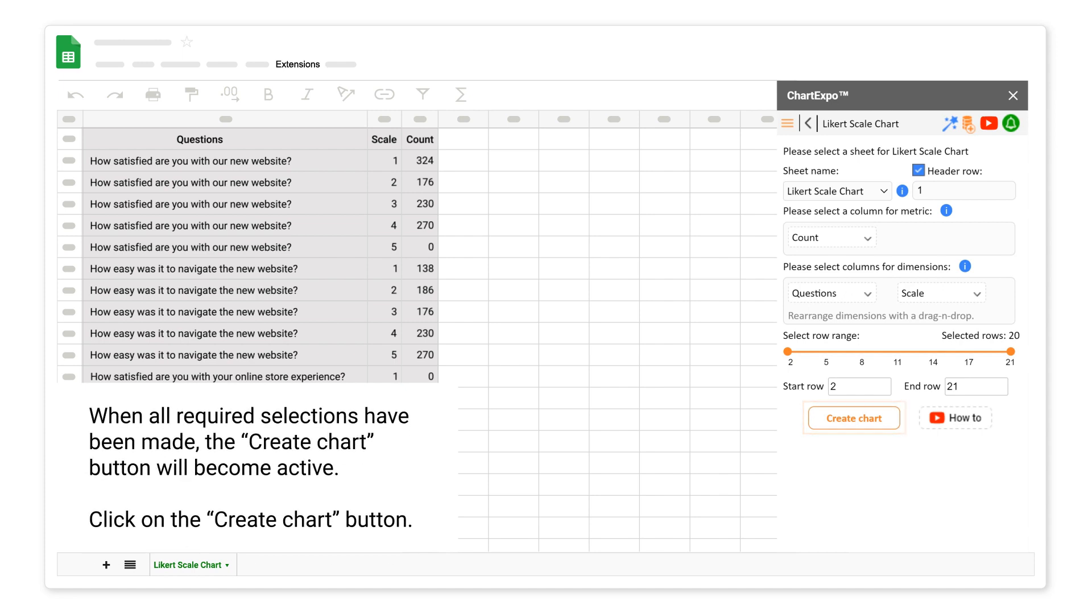
Create the Likert scale chart from the configured survey data
{"action": "left_click", "coordinate": [852, 418]}
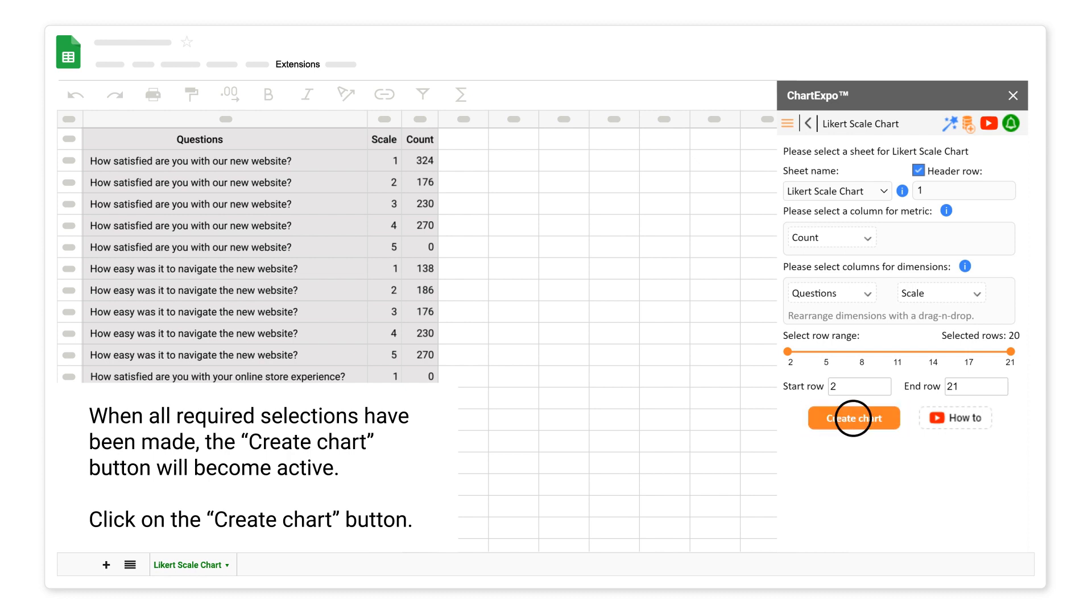
{"action": "left_click", "coordinate": [853, 418]}
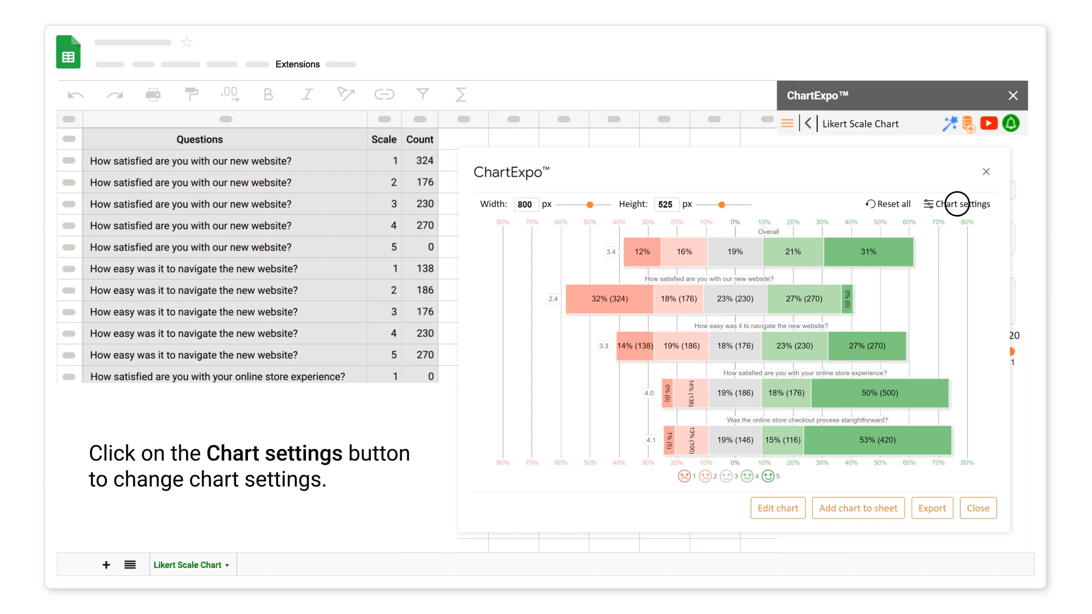
In Chart settings, set the Scale Type to a 3-point scale and apply it
{"action": "left_click", "coordinate": [961, 203]}
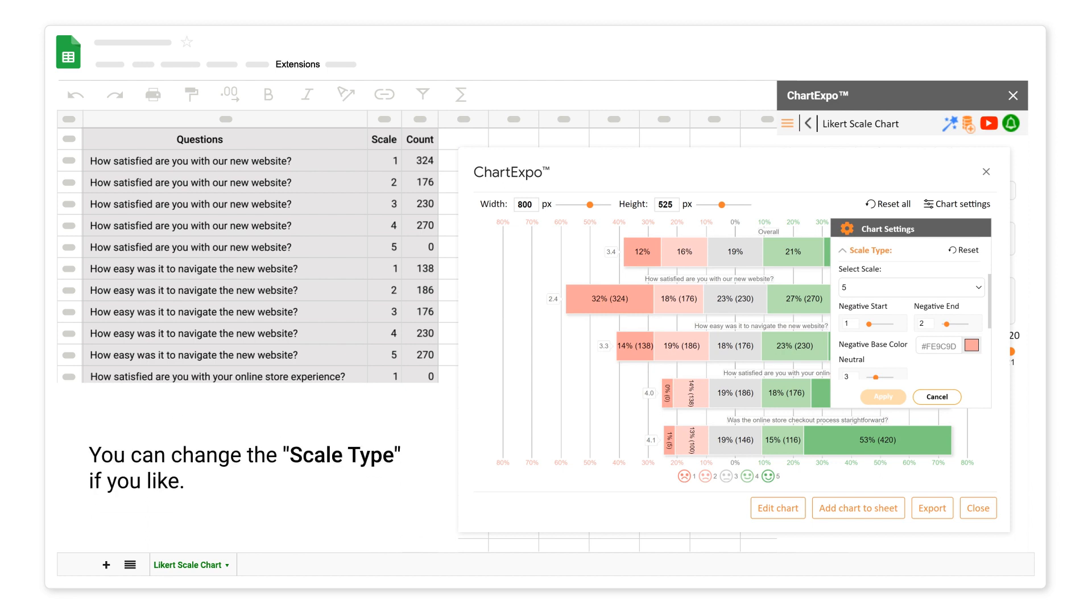
{"action": "left_click", "coordinate": [912, 287]}
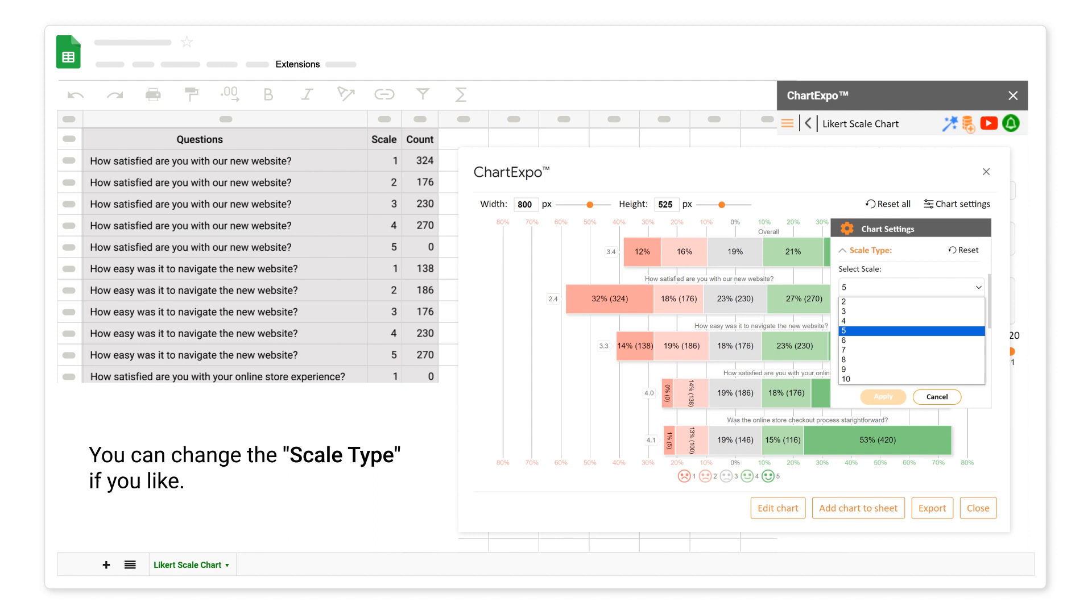
{"action": "left_click", "coordinate": [911, 311]}
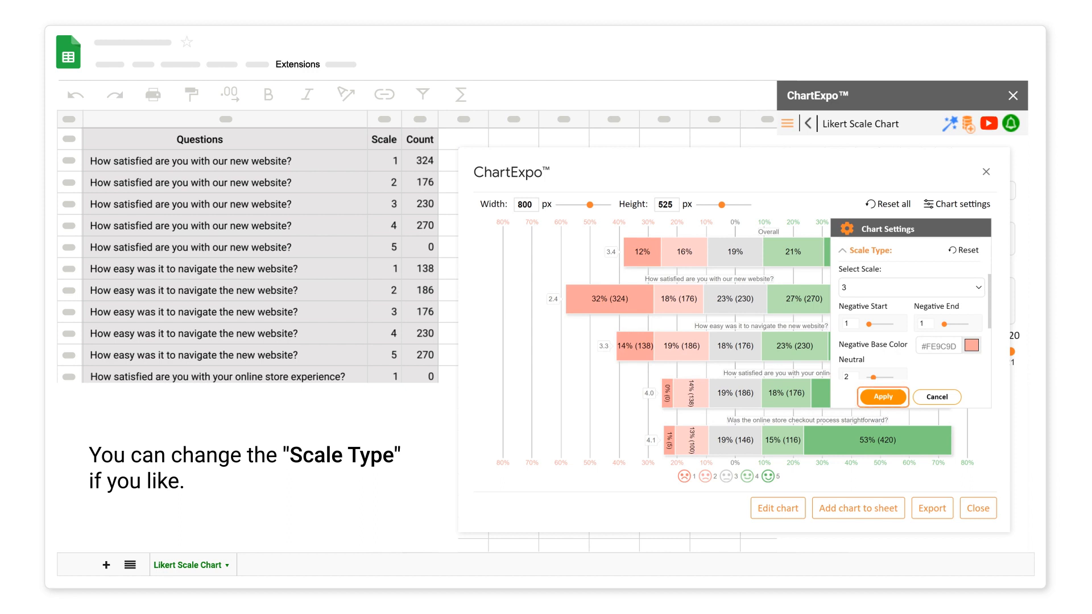
{"action": "left_click", "coordinate": [882, 396]}
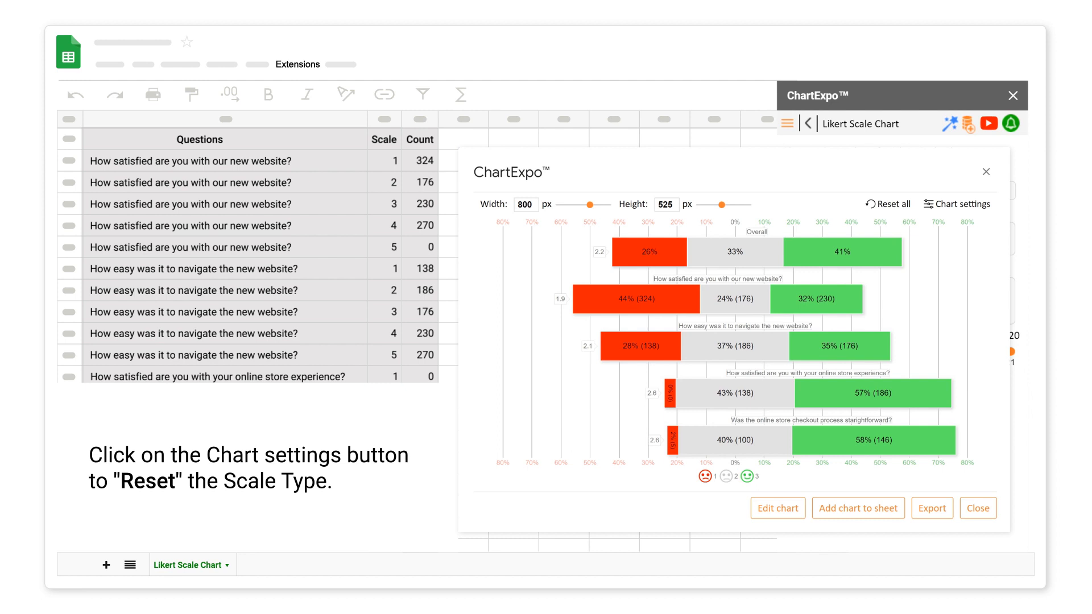
Reset the Scale Type back to the 5-point scale, apply it, and enter Edit chart
{"action": "left_click", "coordinate": [958, 203]}
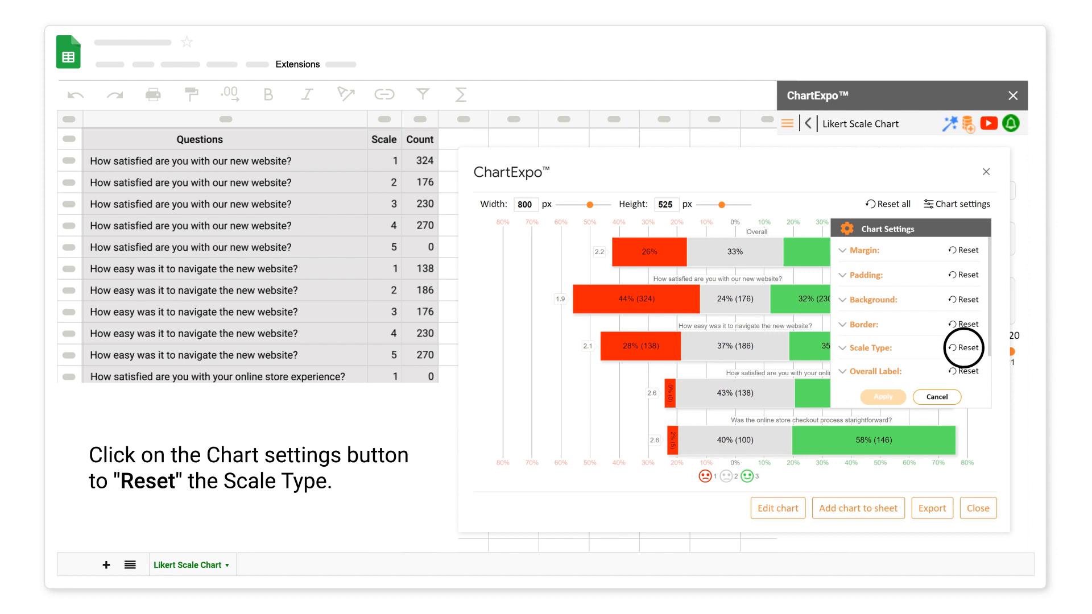
{"action": "left_click", "coordinate": [967, 349]}
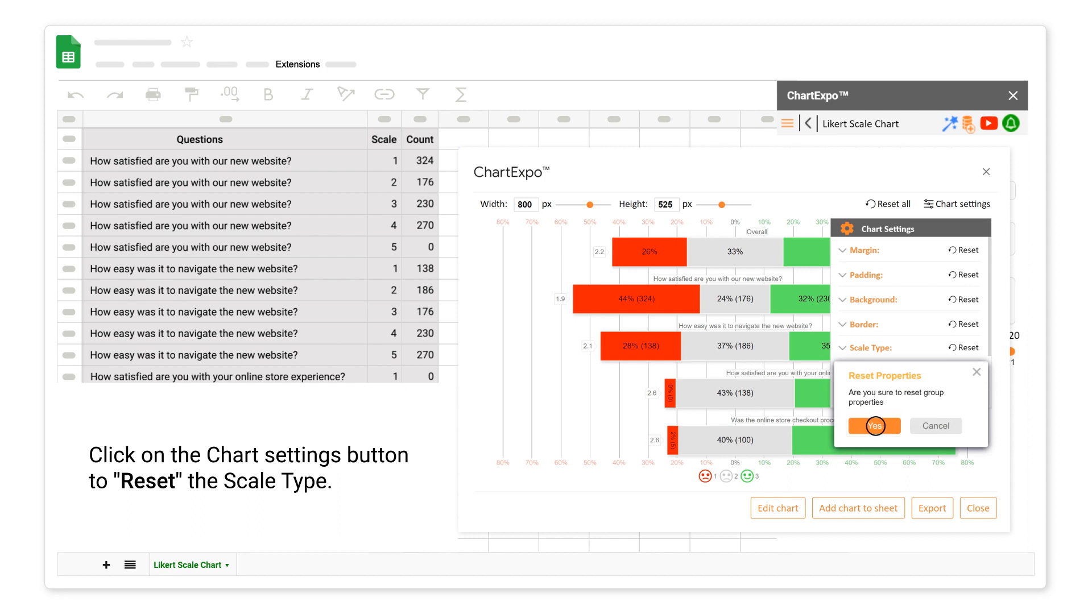
{"action": "left_click", "coordinate": [874, 425]}
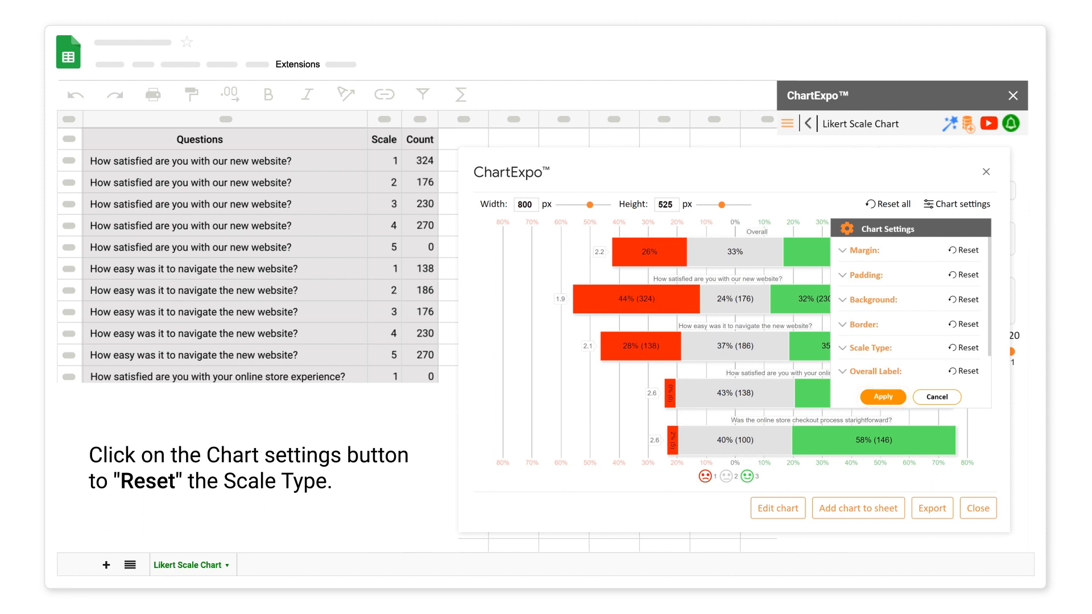
{"action": "left_click", "coordinate": [966, 348]}
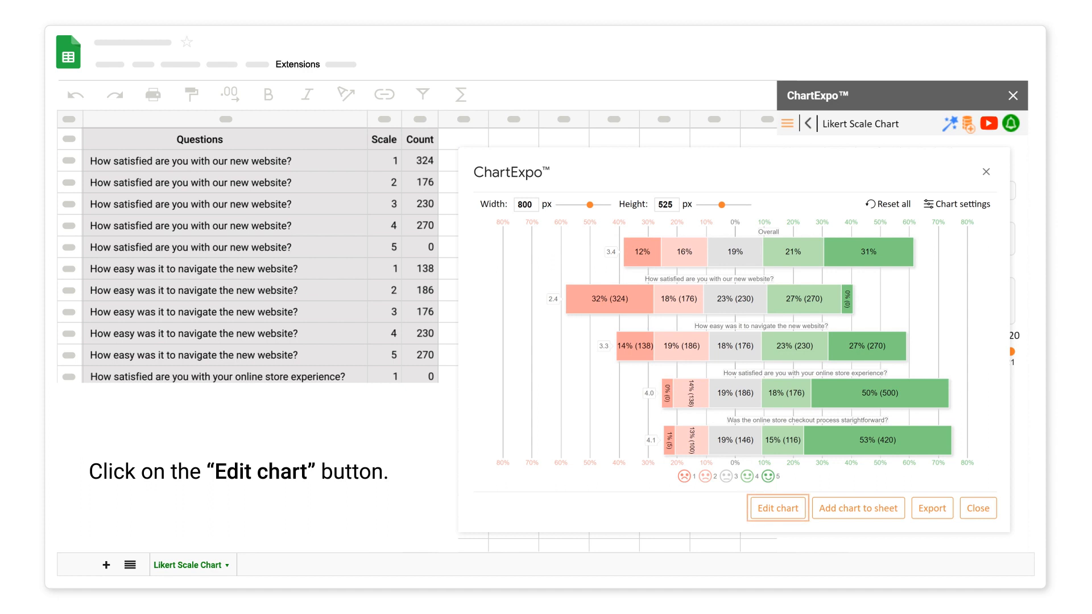
{"action": "left_click", "coordinate": [776, 508]}
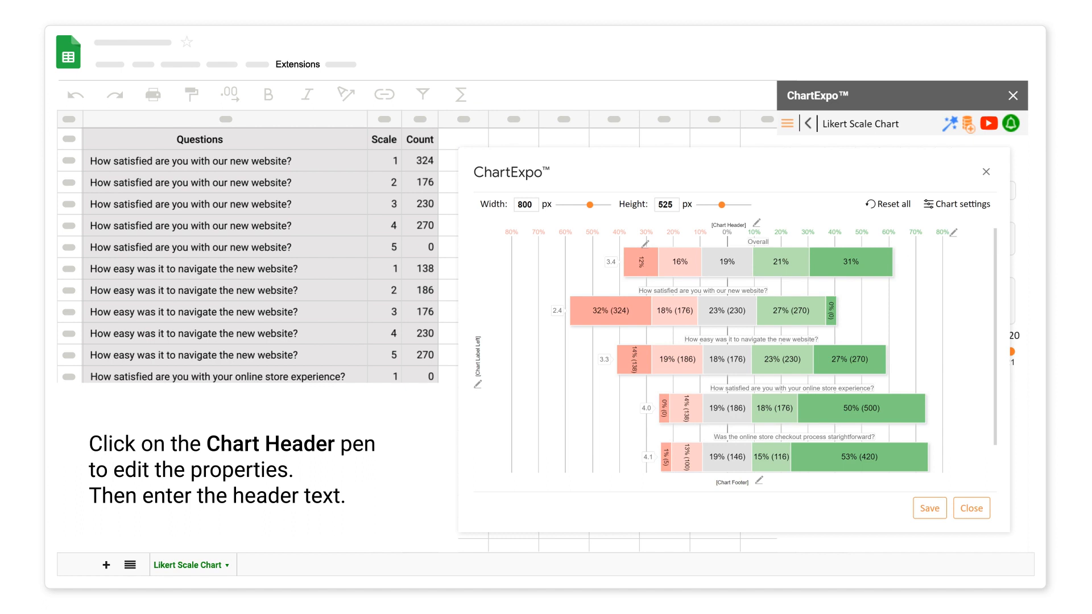
{"action": "mouse_move", "coordinate": [756, 222]}
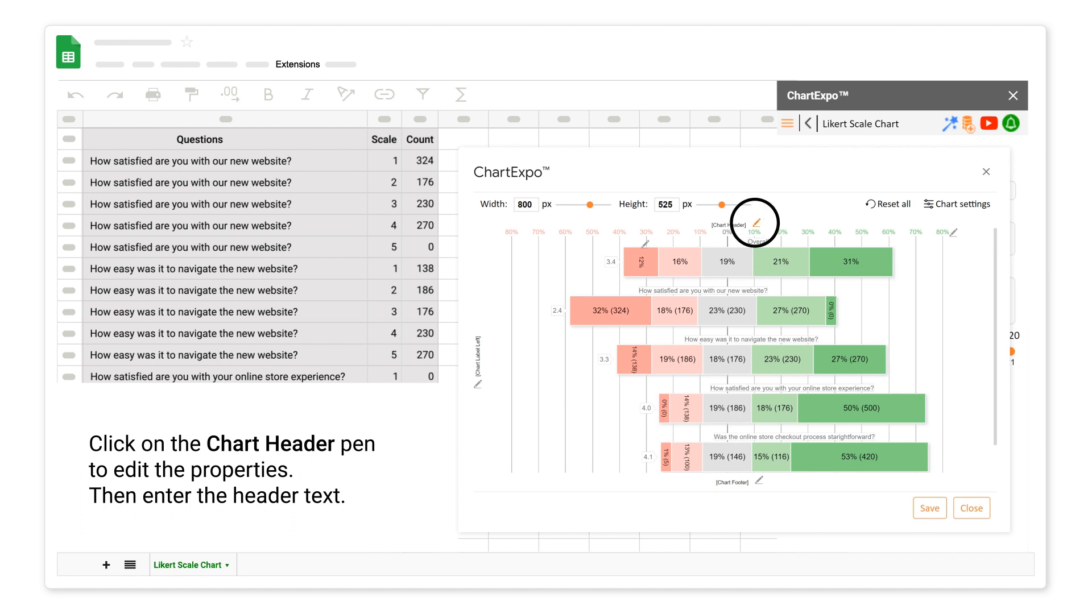
Set the Chart Header text Line 1 to 'Survey Analysis', shown, and apply it
{"action": "left_click", "coordinate": [753, 223]}
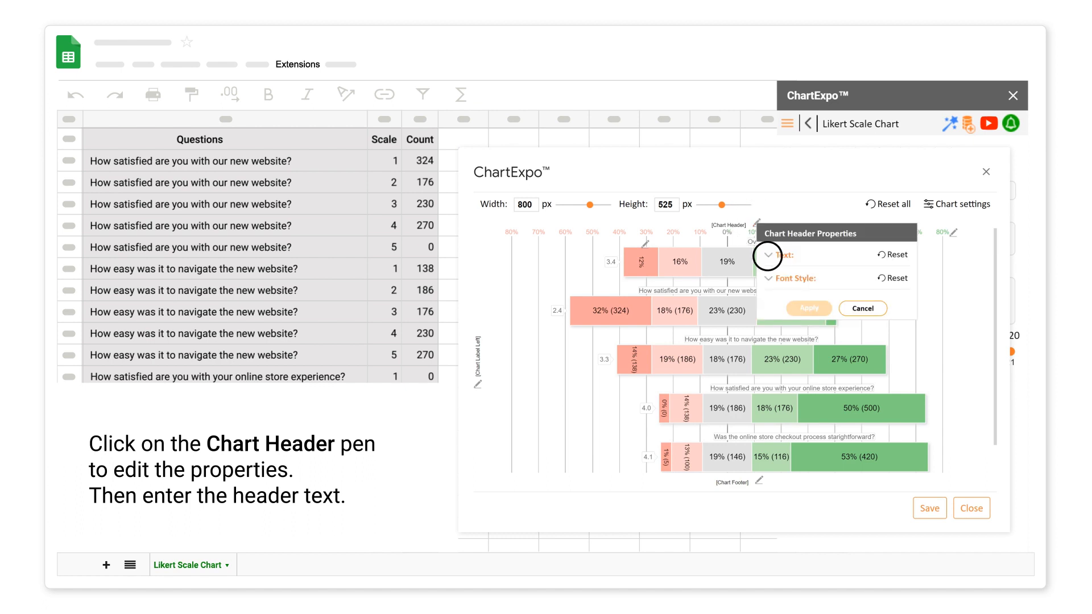
{"action": "left_click", "coordinate": [768, 255]}
{"action": "type", "text": "Survey Analysis"}
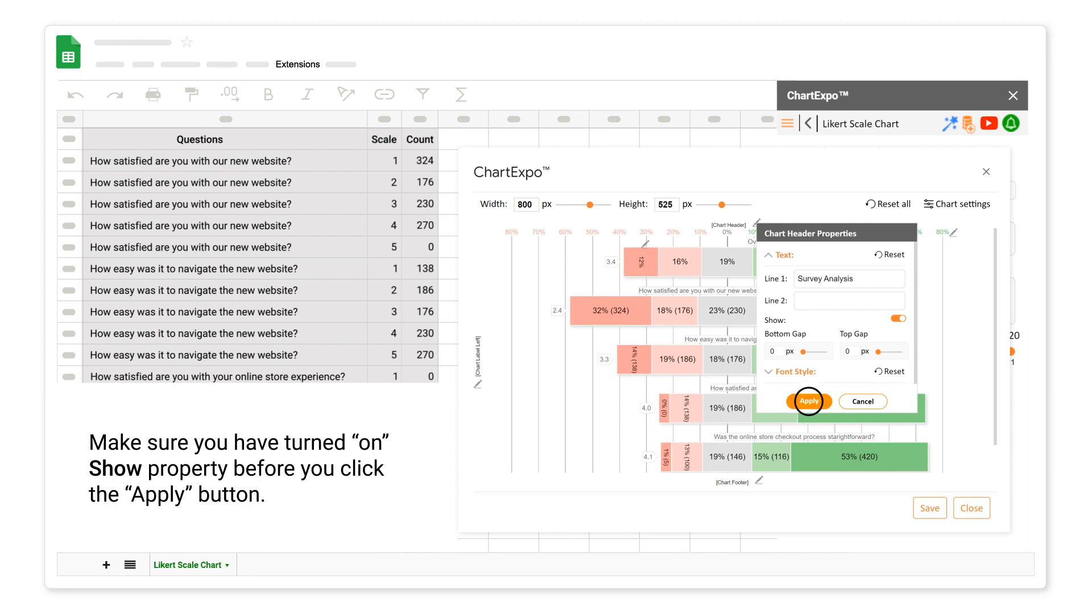
{"action": "left_click", "coordinate": [808, 402]}
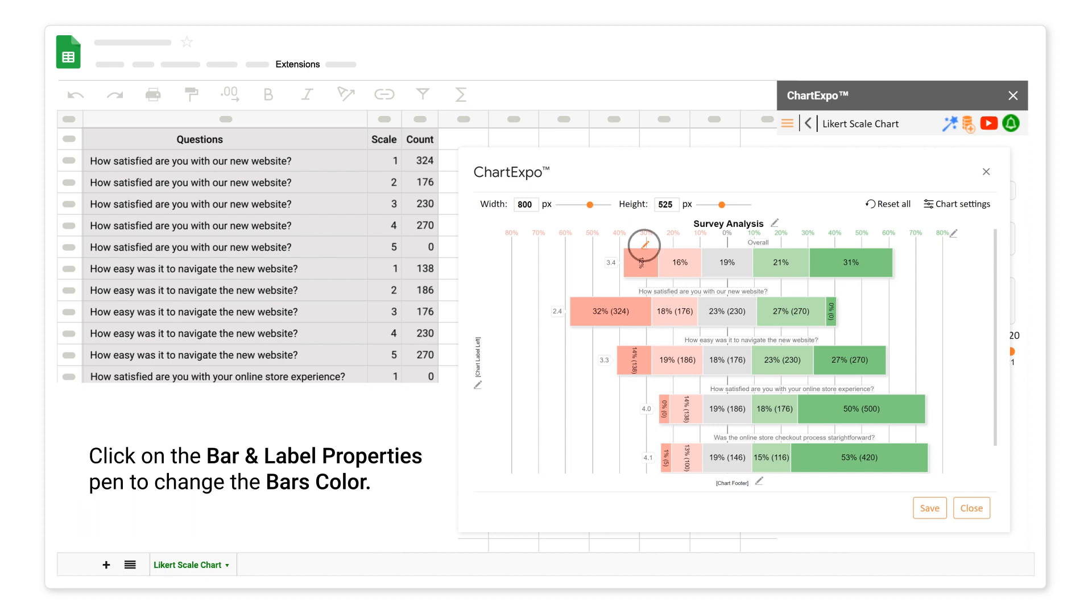
In Bar & Label Properties, recolour the rating bars to blue and teal shades and Apply All
{"action": "left_click", "coordinate": [636, 249]}
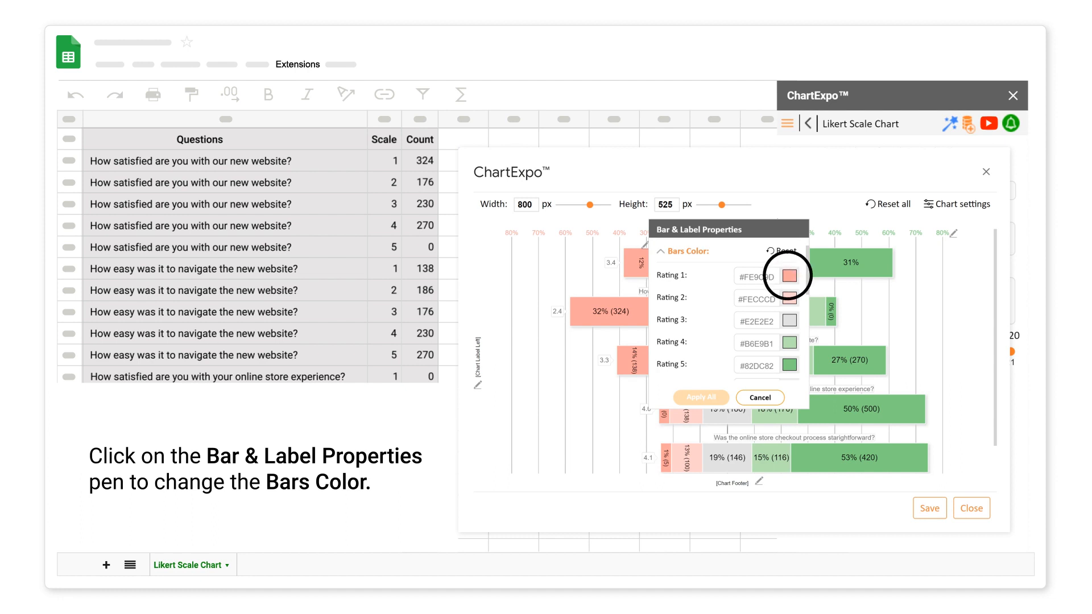
{"action": "left_click", "coordinate": [787, 277]}
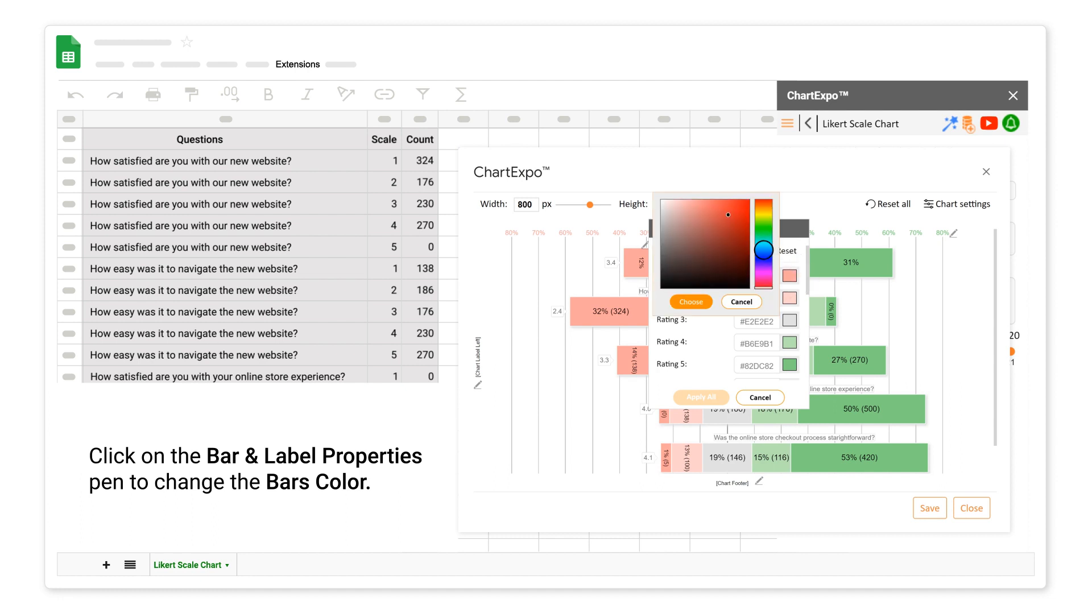
{"action": "left_click", "coordinate": [702, 225]}
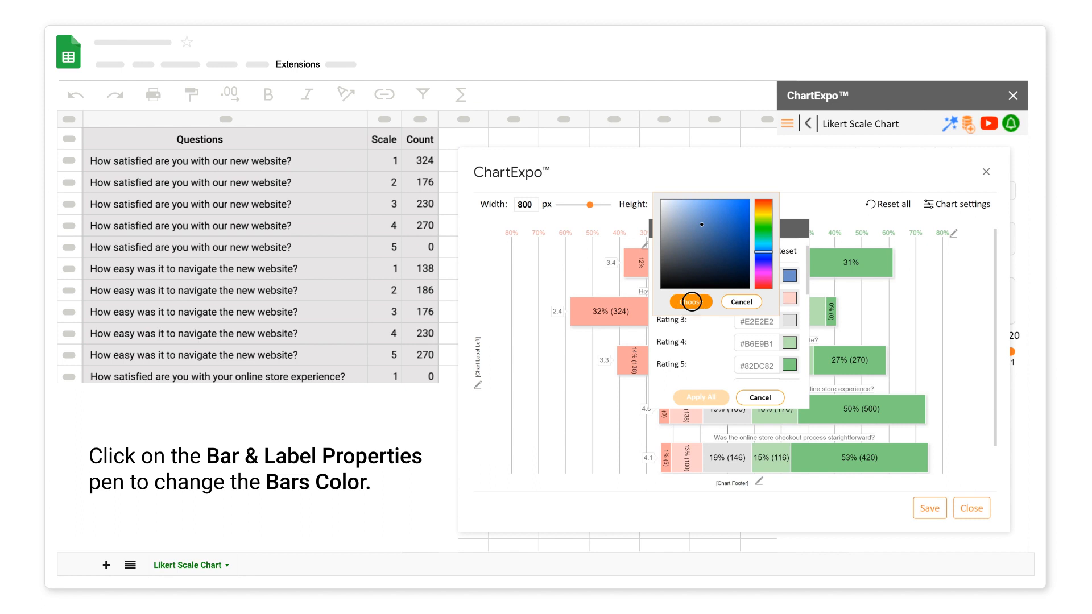
{"action": "left_click", "coordinate": [691, 302]}
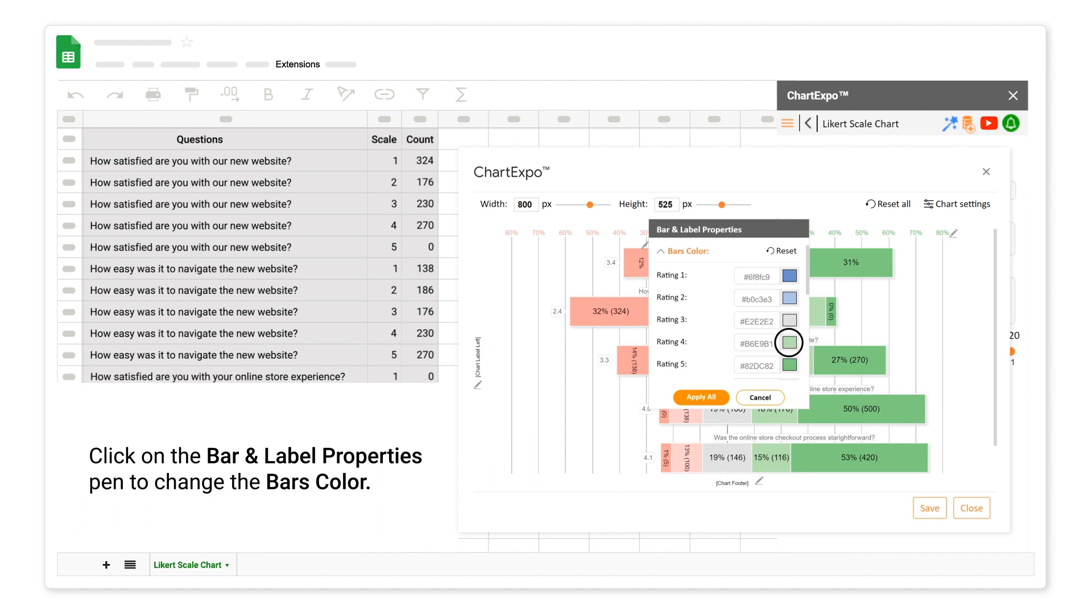
{"action": "left_click", "coordinate": [787, 343]}
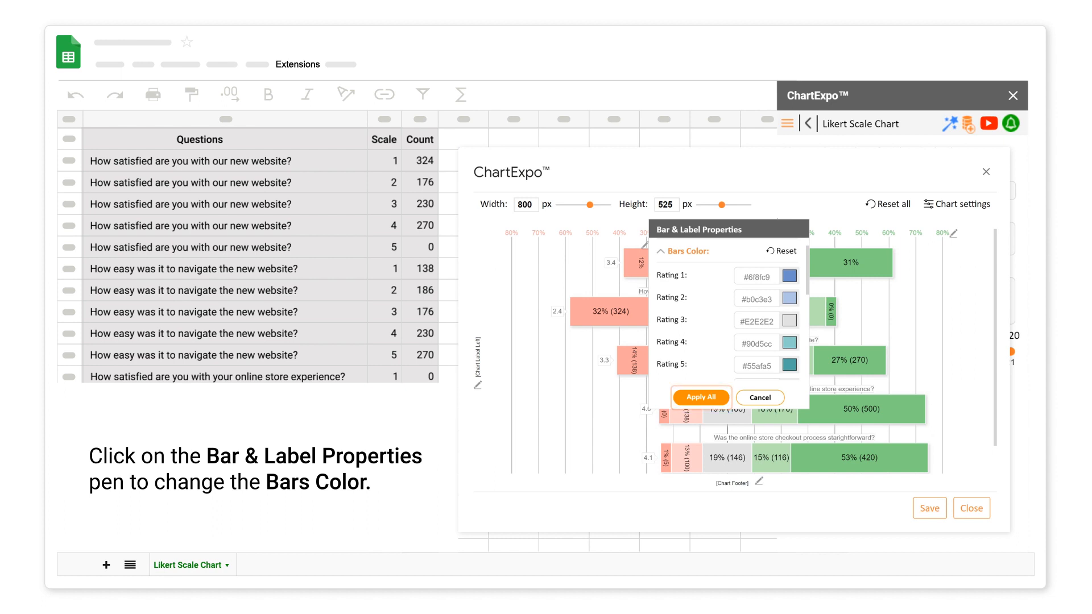
{"action": "left_click", "coordinate": [701, 397]}
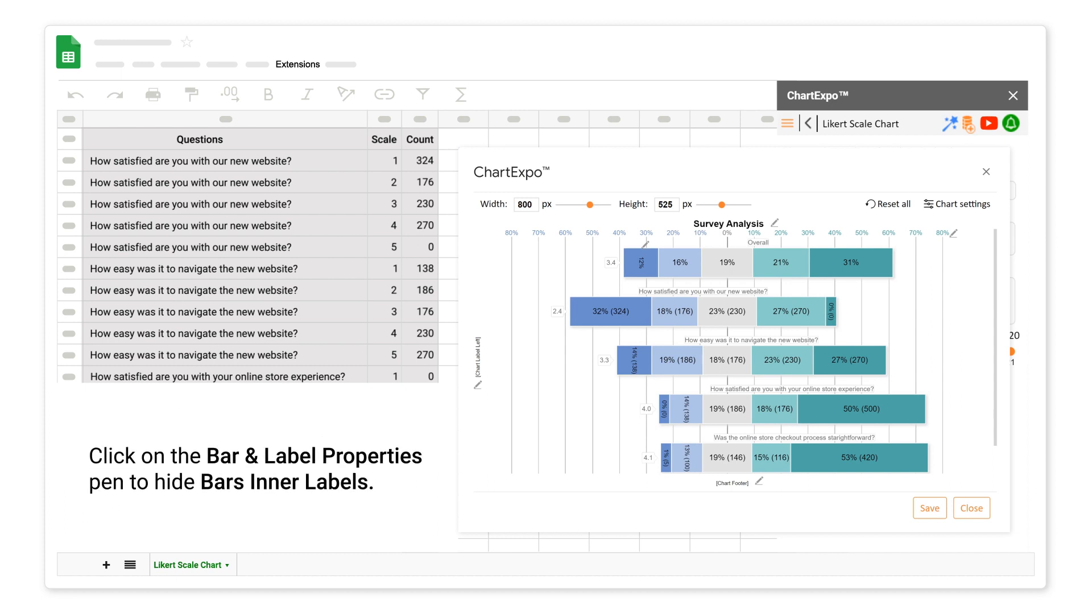
Under Inner Label, switch off Number so bars show percentages only, and Apply All
{"action": "left_click", "coordinate": [776, 224]}
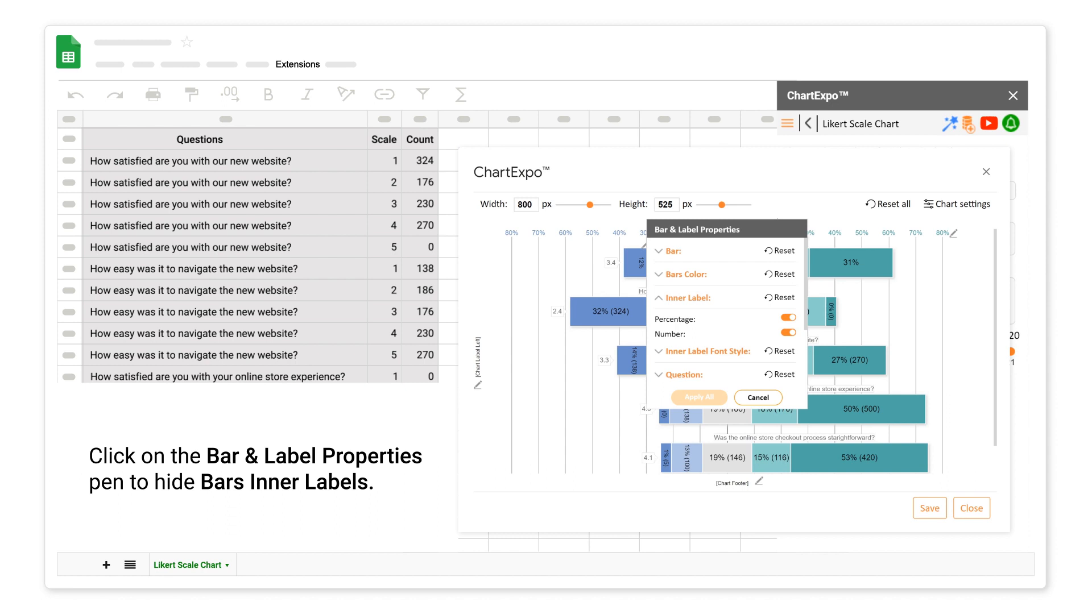
{"action": "left_click", "coordinate": [787, 332]}
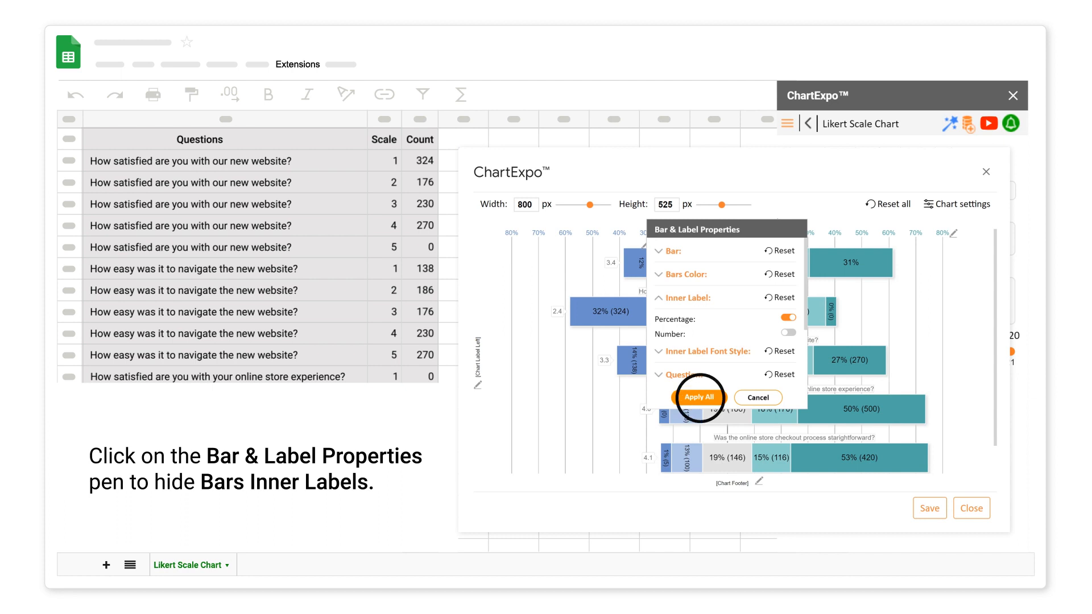
{"action": "left_click", "coordinate": [699, 397]}
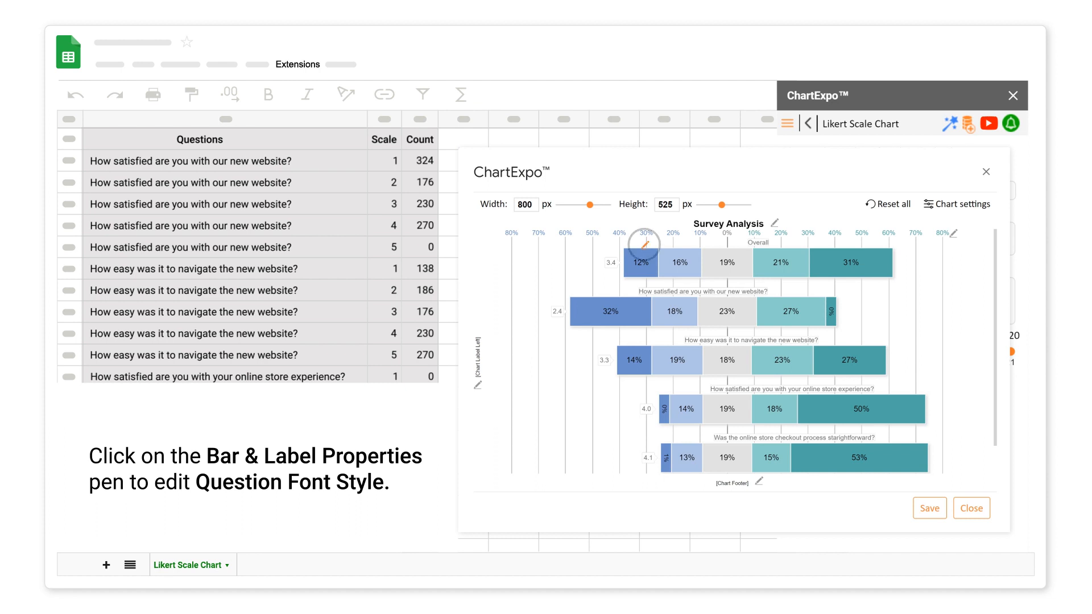
Make the question labels above each bar bold via Question Font Style
{"action": "left_click", "coordinate": [774, 233]}
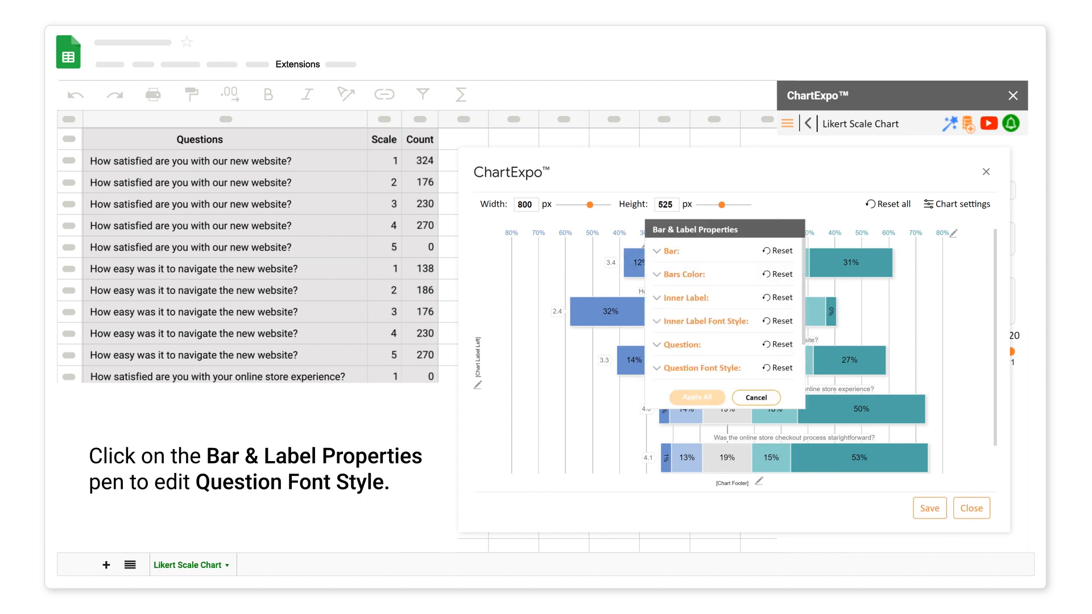
{"action": "left_click", "coordinate": [676, 367]}
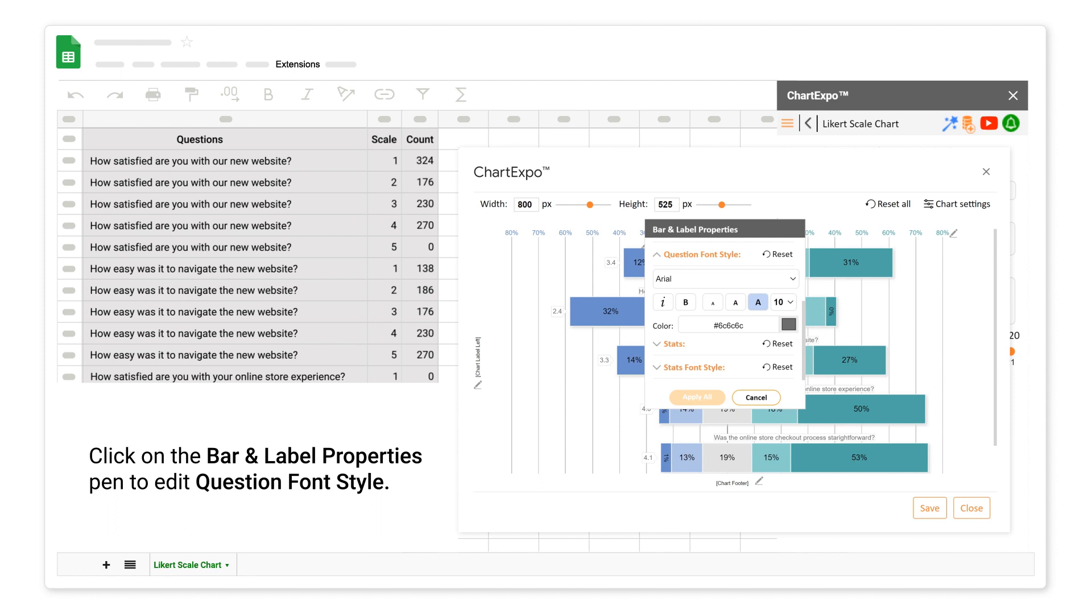
{"action": "left_click", "coordinate": [685, 302]}
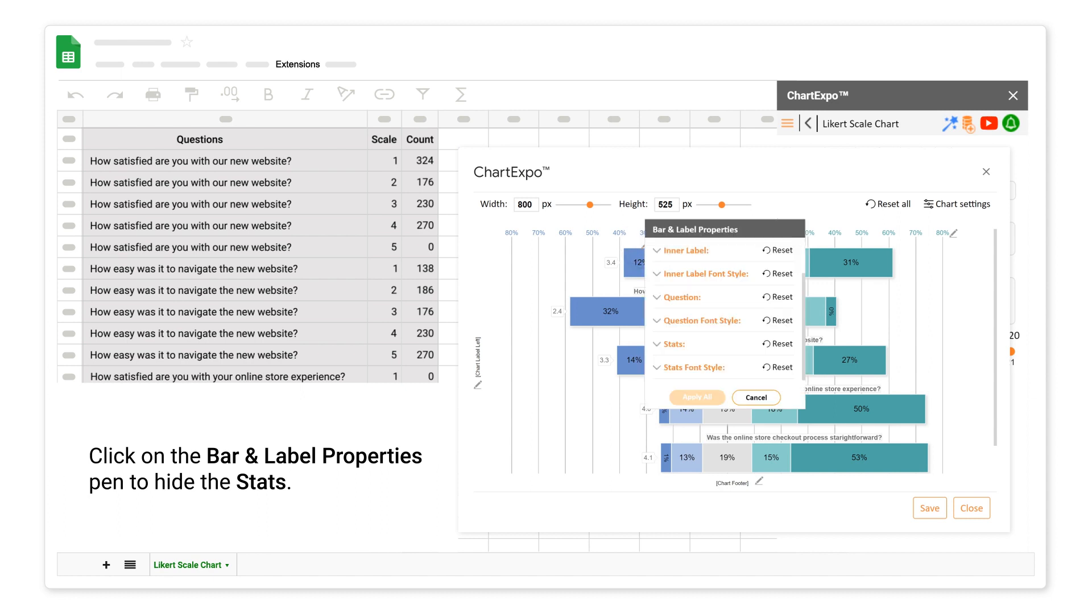
Switch off Show under Stats so the average score figures disappear, and apply to all
{"action": "left_click", "coordinate": [674, 344]}
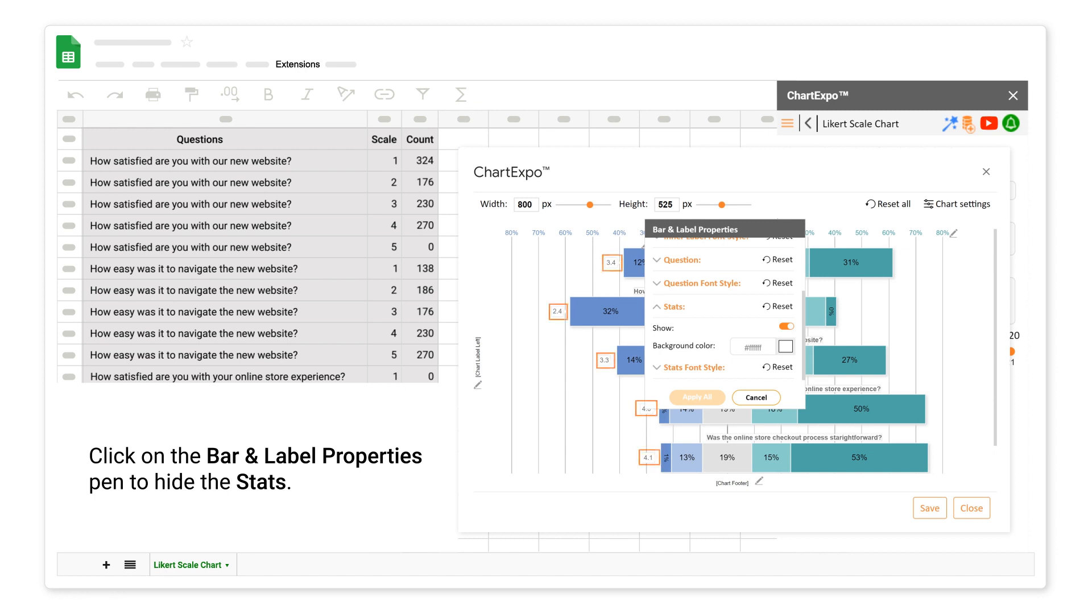
{"action": "left_click", "coordinate": [787, 326]}
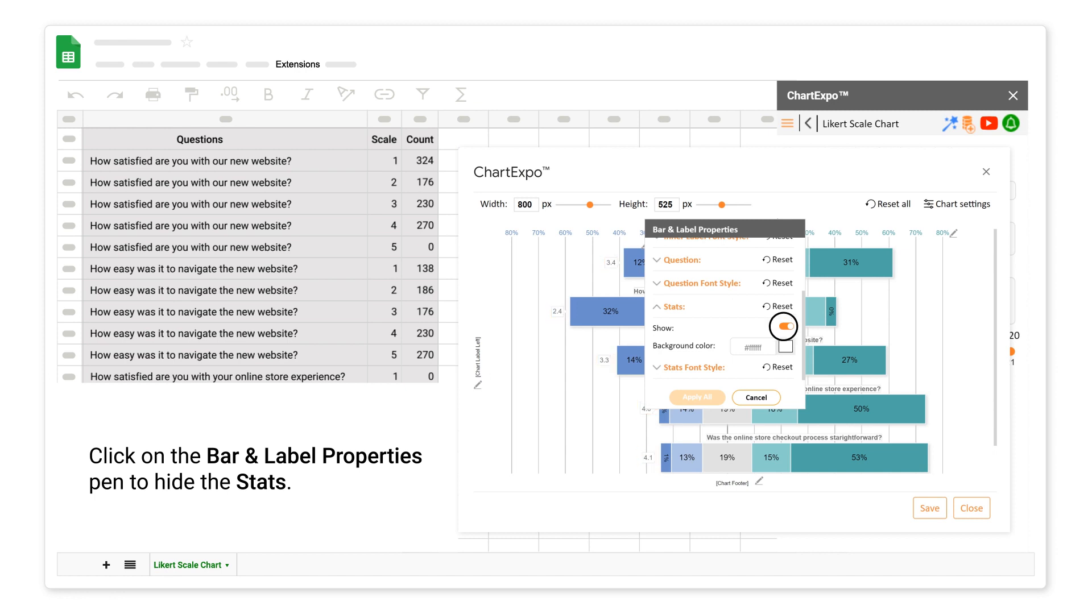
{"action": "left_click", "coordinate": [783, 327]}
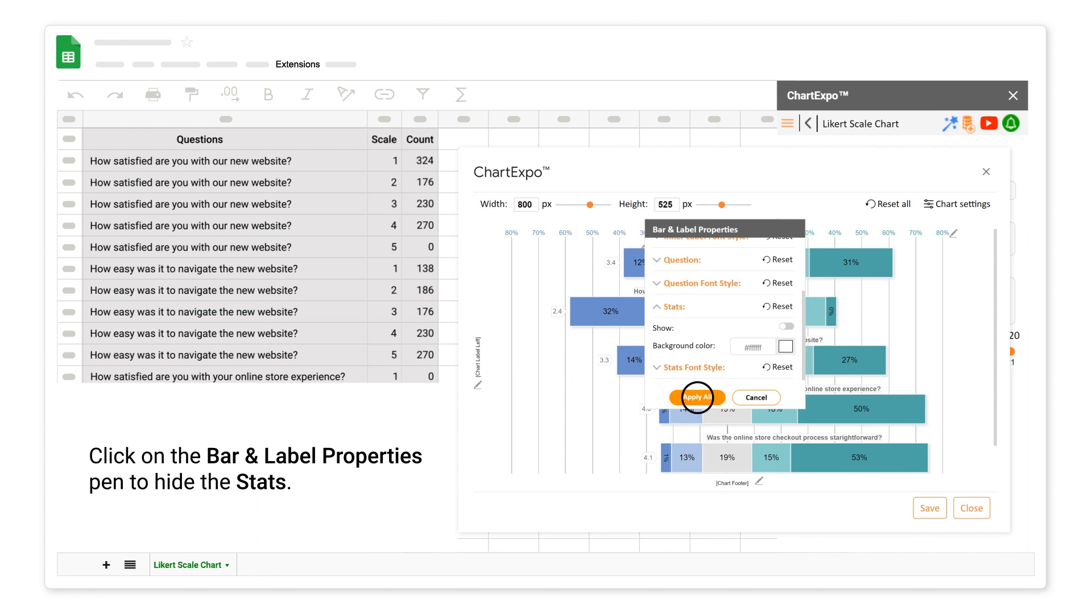
{"action": "left_click", "coordinate": [697, 397]}
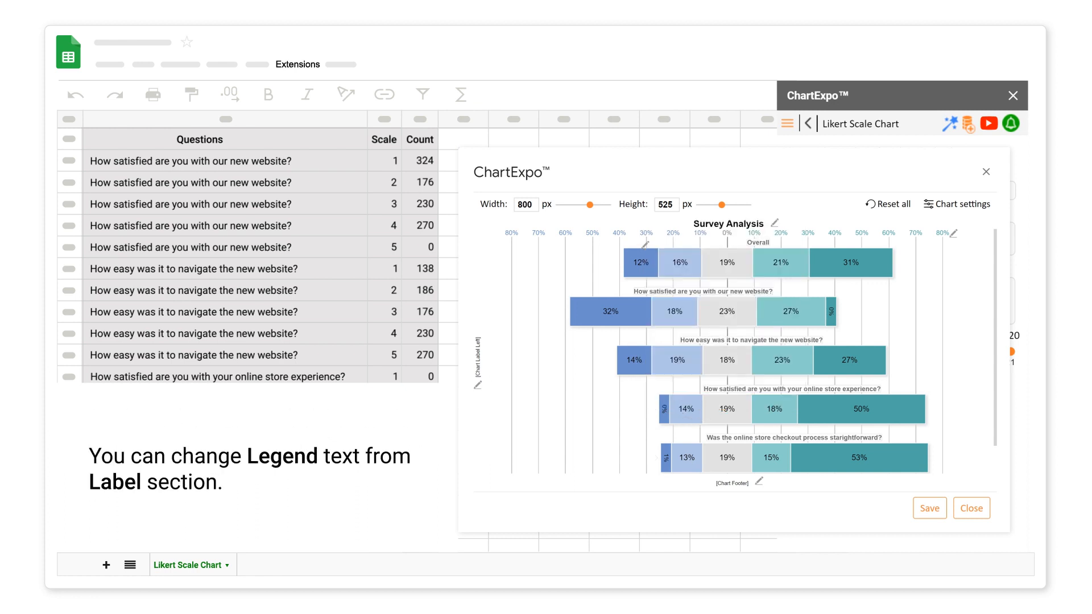
Set the first legend item's label to 'Strongly Disagree' and apply to all
{"action": "scroll", "scroll_direction": "down", "scroll_amount": 3}
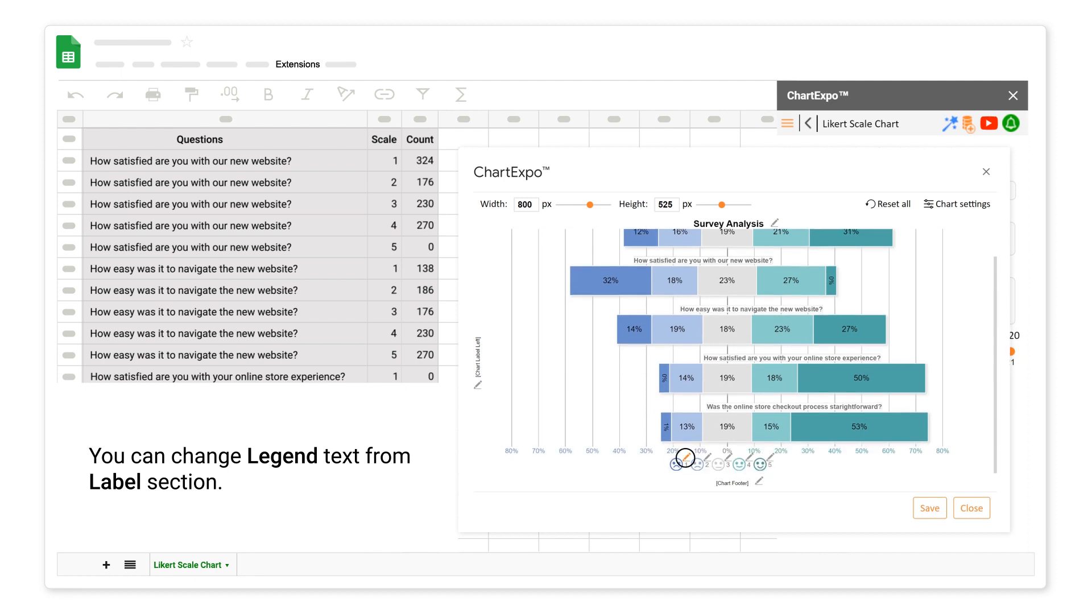
{"action": "left_click", "coordinate": [687, 458]}
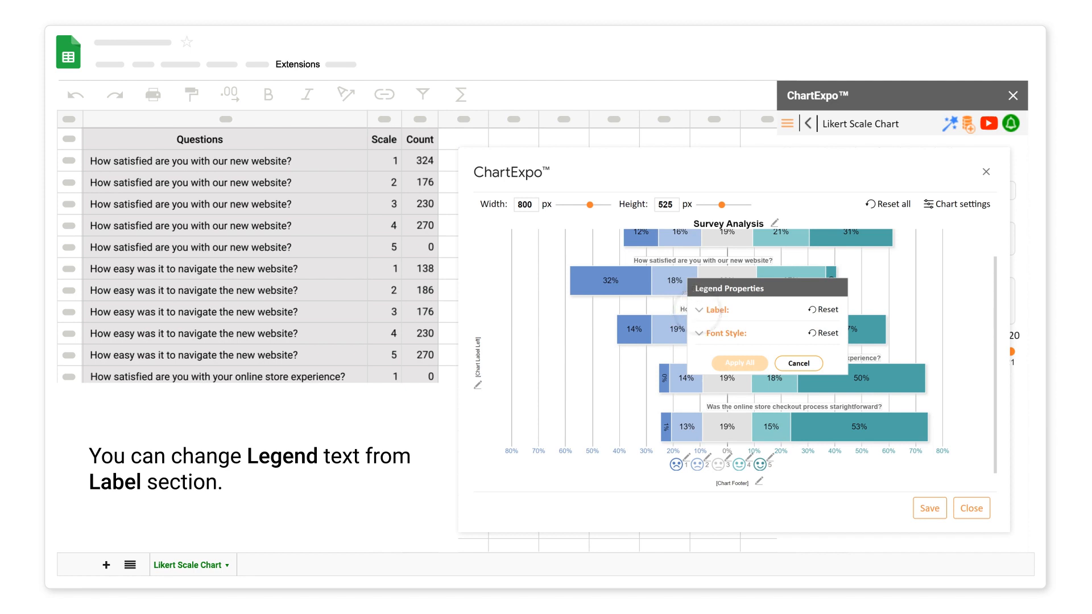
{"action": "left_click", "coordinate": [713, 309]}
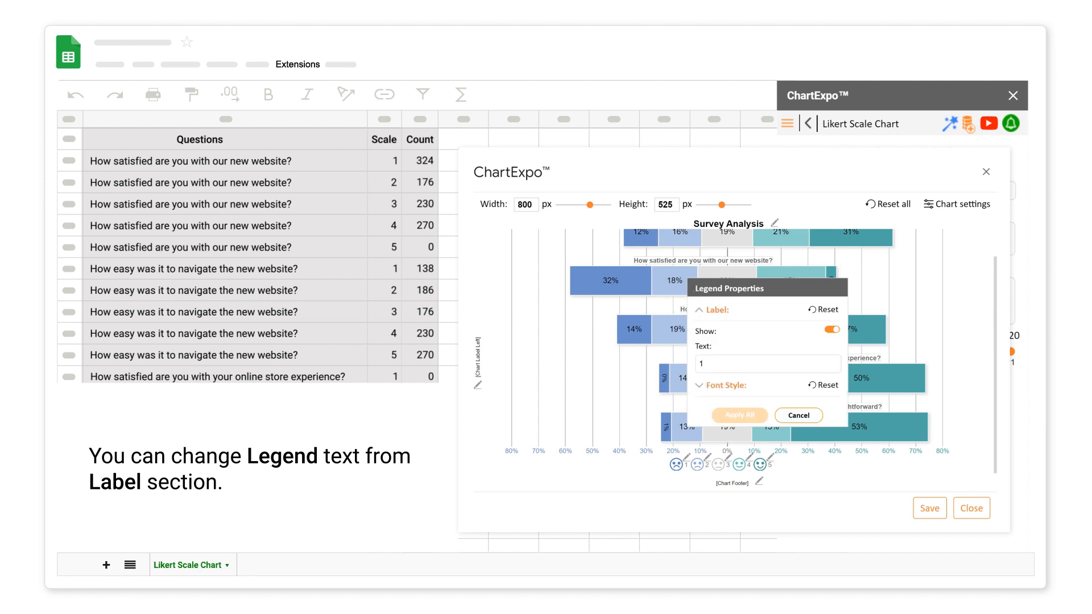
{"action": "type", "text": "Strongly Disagree"}
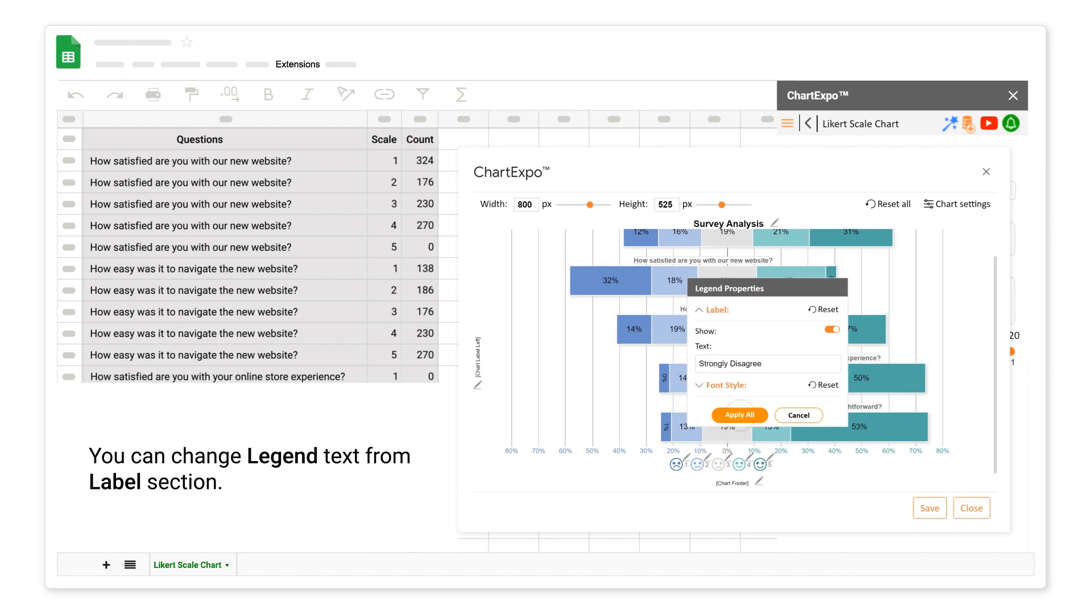
{"action": "left_click", "coordinate": [740, 415]}
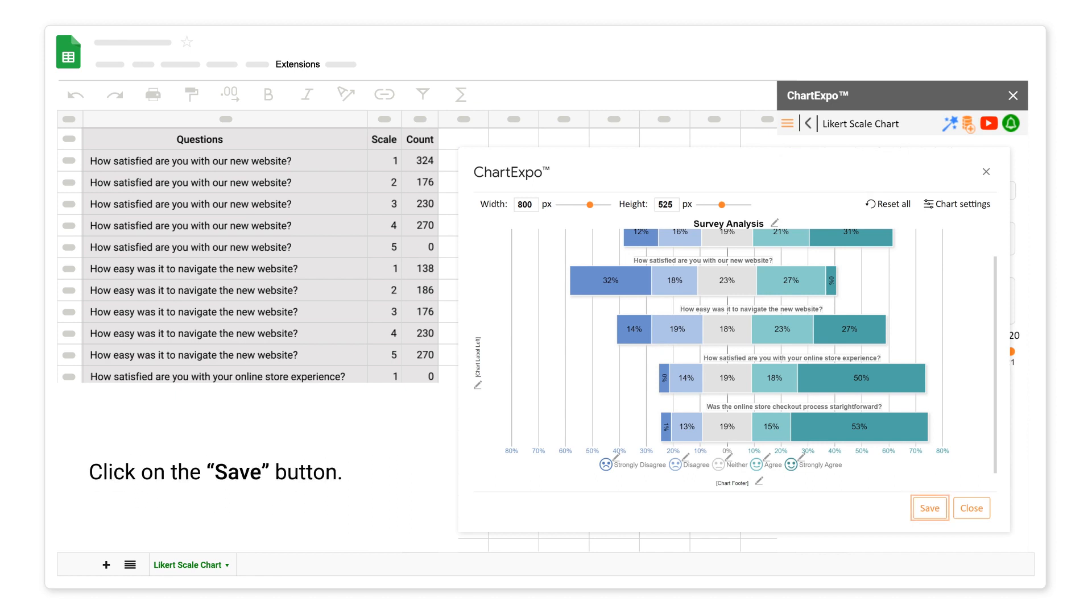
Save the Survey Analysis chart and add it as an image to the sheet
{"action": "left_click", "coordinate": [930, 508]}
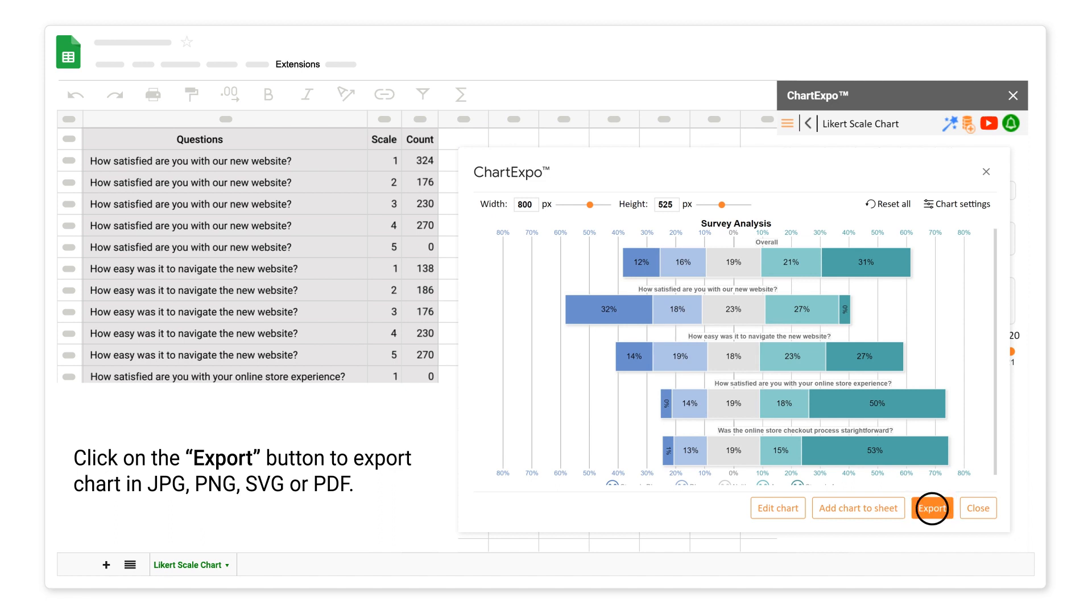
{"action": "left_click", "coordinate": [931, 507]}
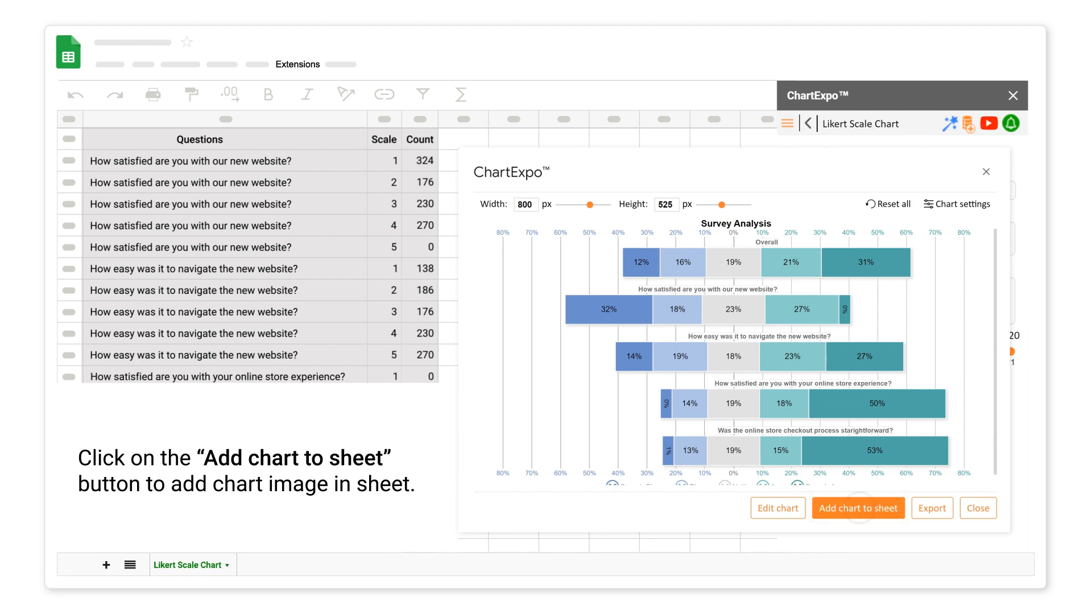
{"action": "left_click", "coordinate": [858, 507]}
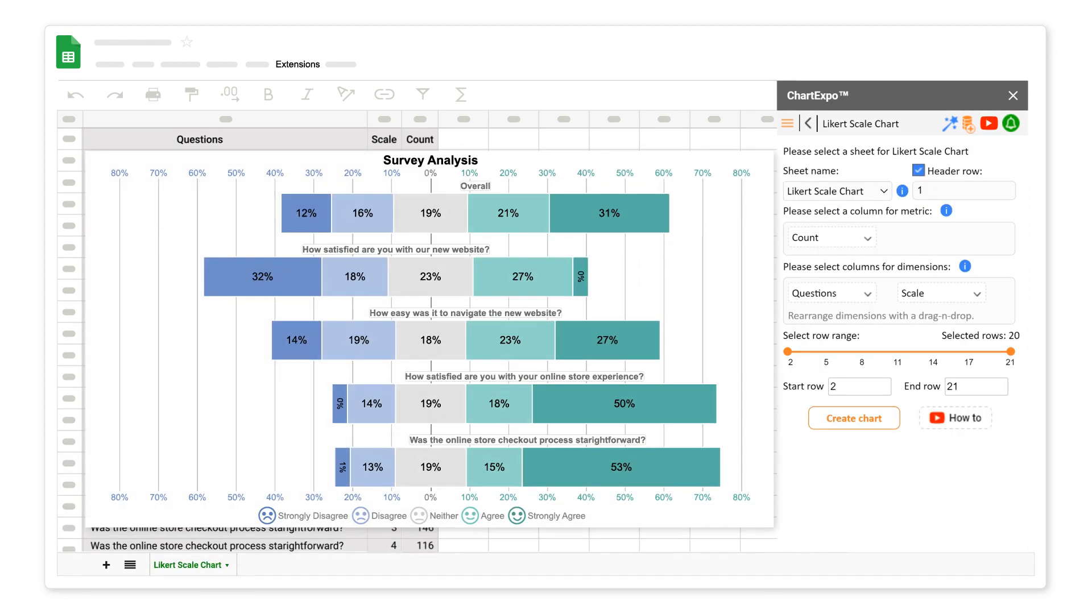